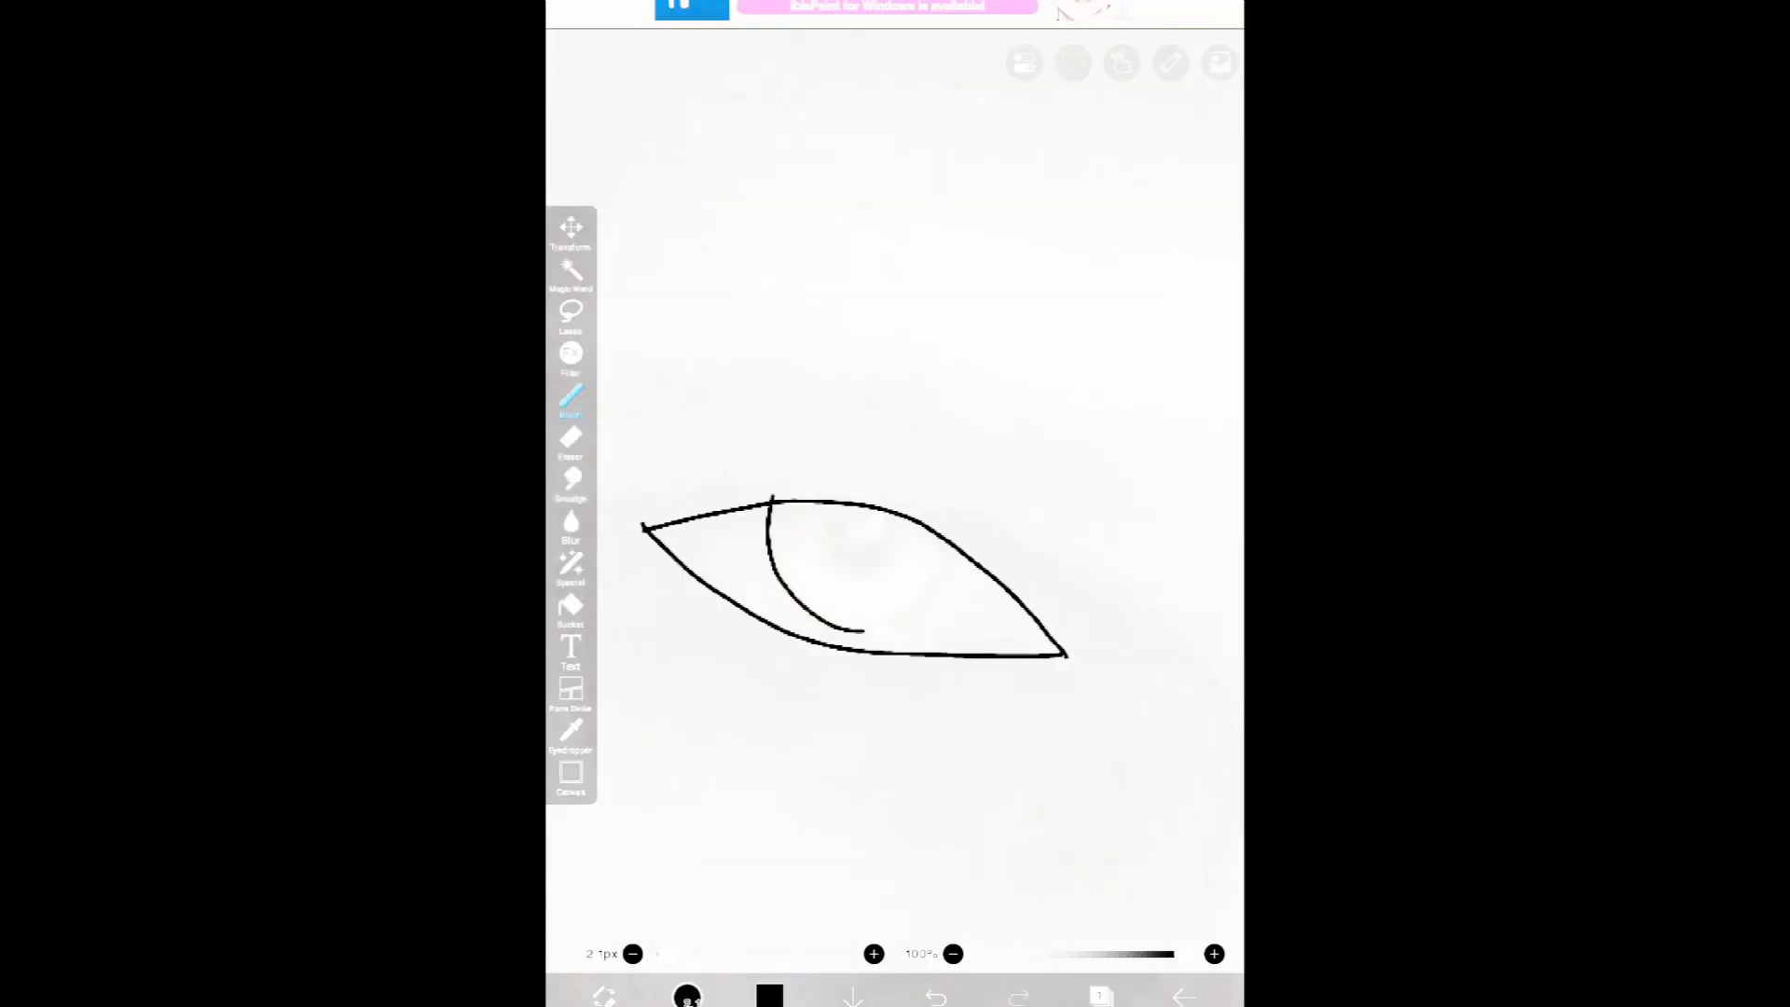
Draw the hooded face line art and blend soft grey shading over the brow and cheeks
{"action": "left_click", "coordinate": [935, 994]}
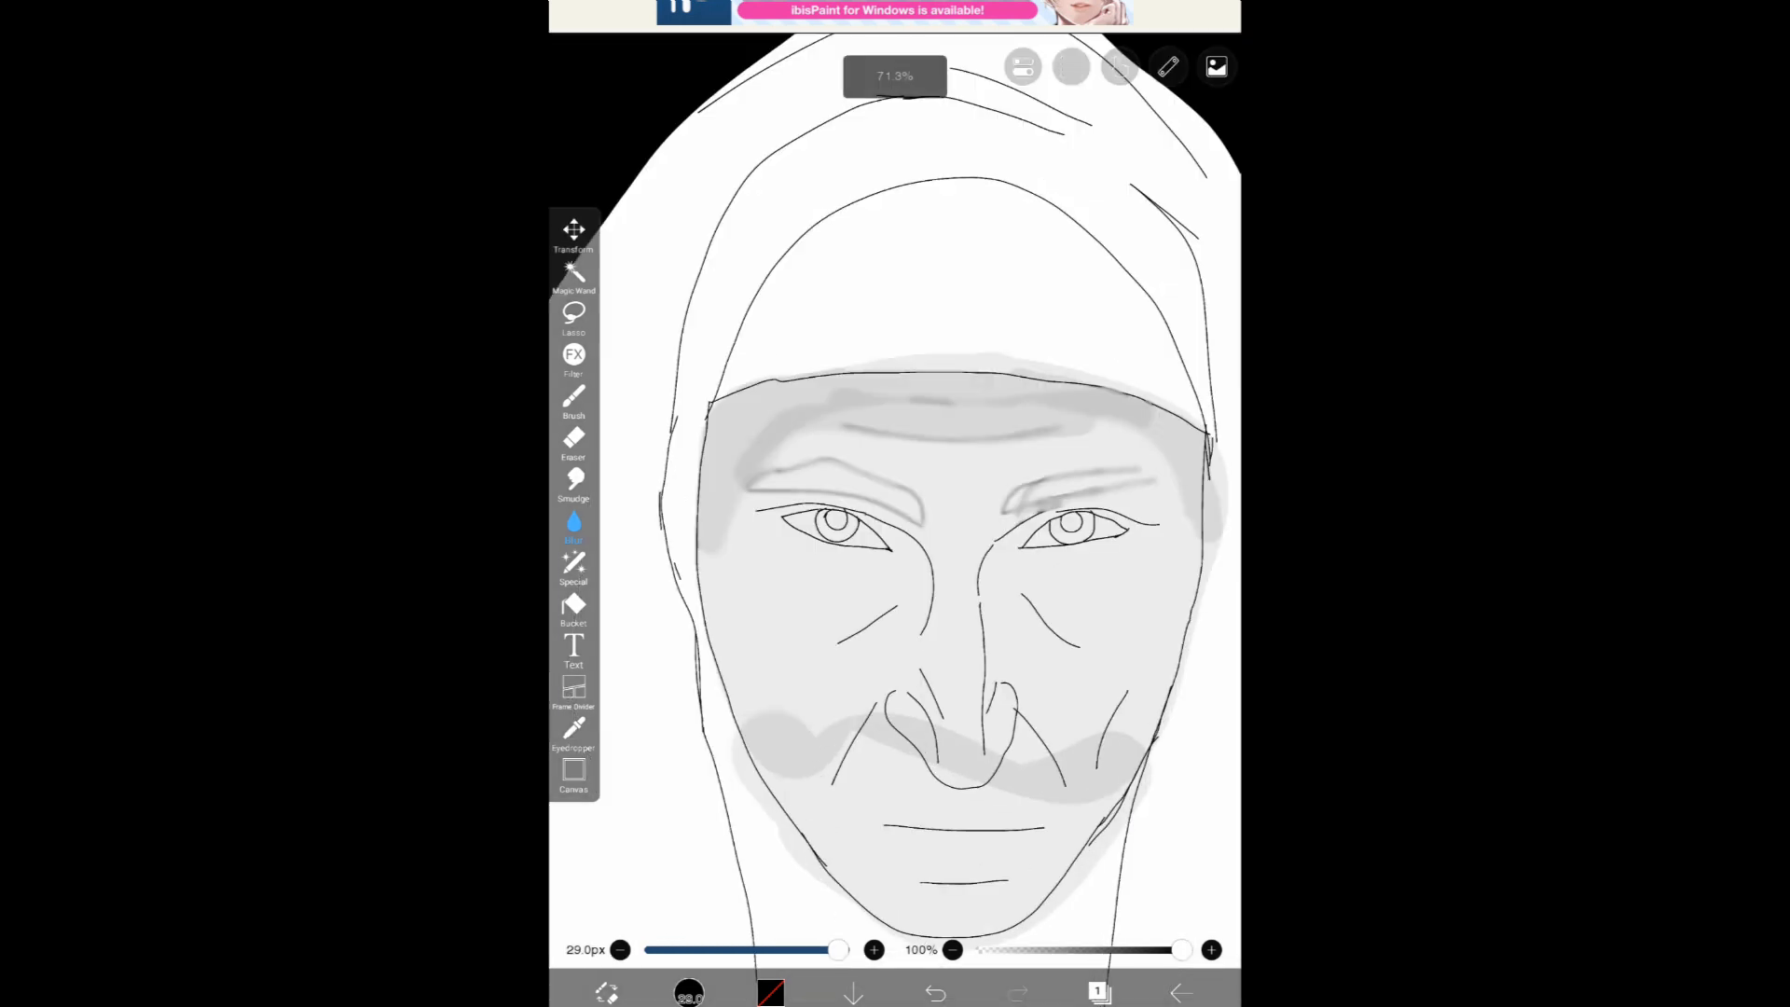
Darken the shadows around the eyes and fill an iris pale yellow with a black pupil
{"action": "left_click", "coordinate": [573, 402]}
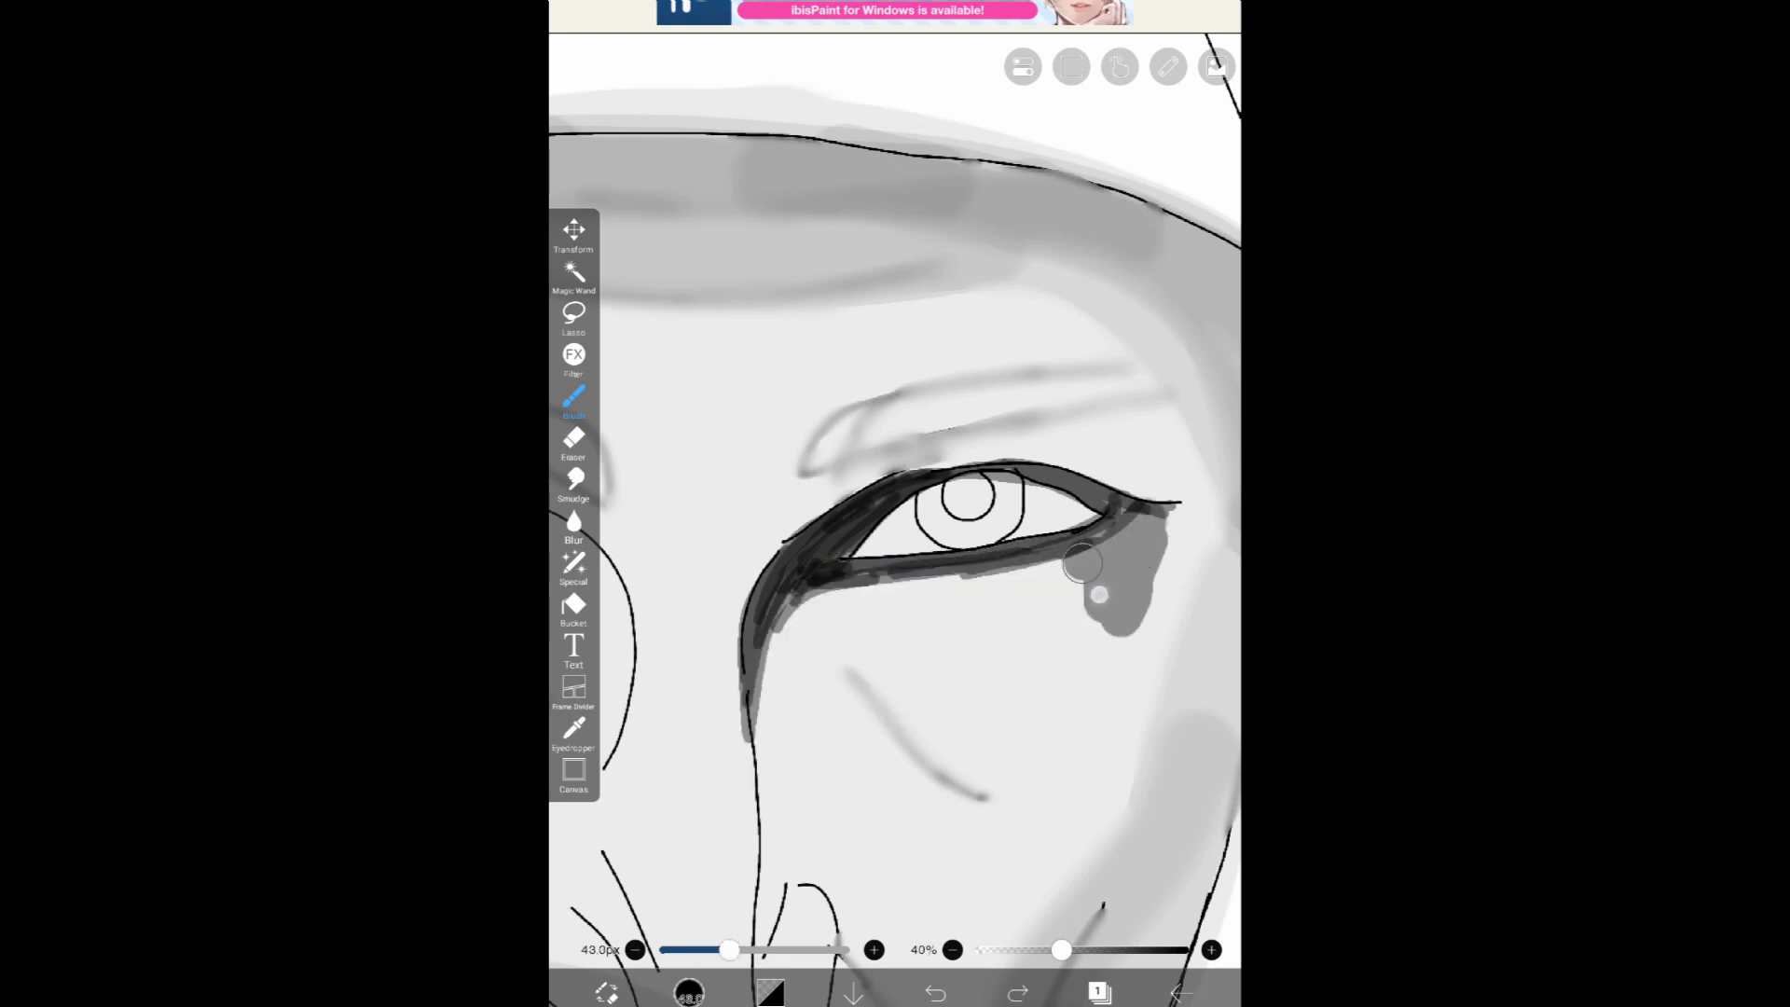
{"action": "left_click", "coordinate": [574, 529]}
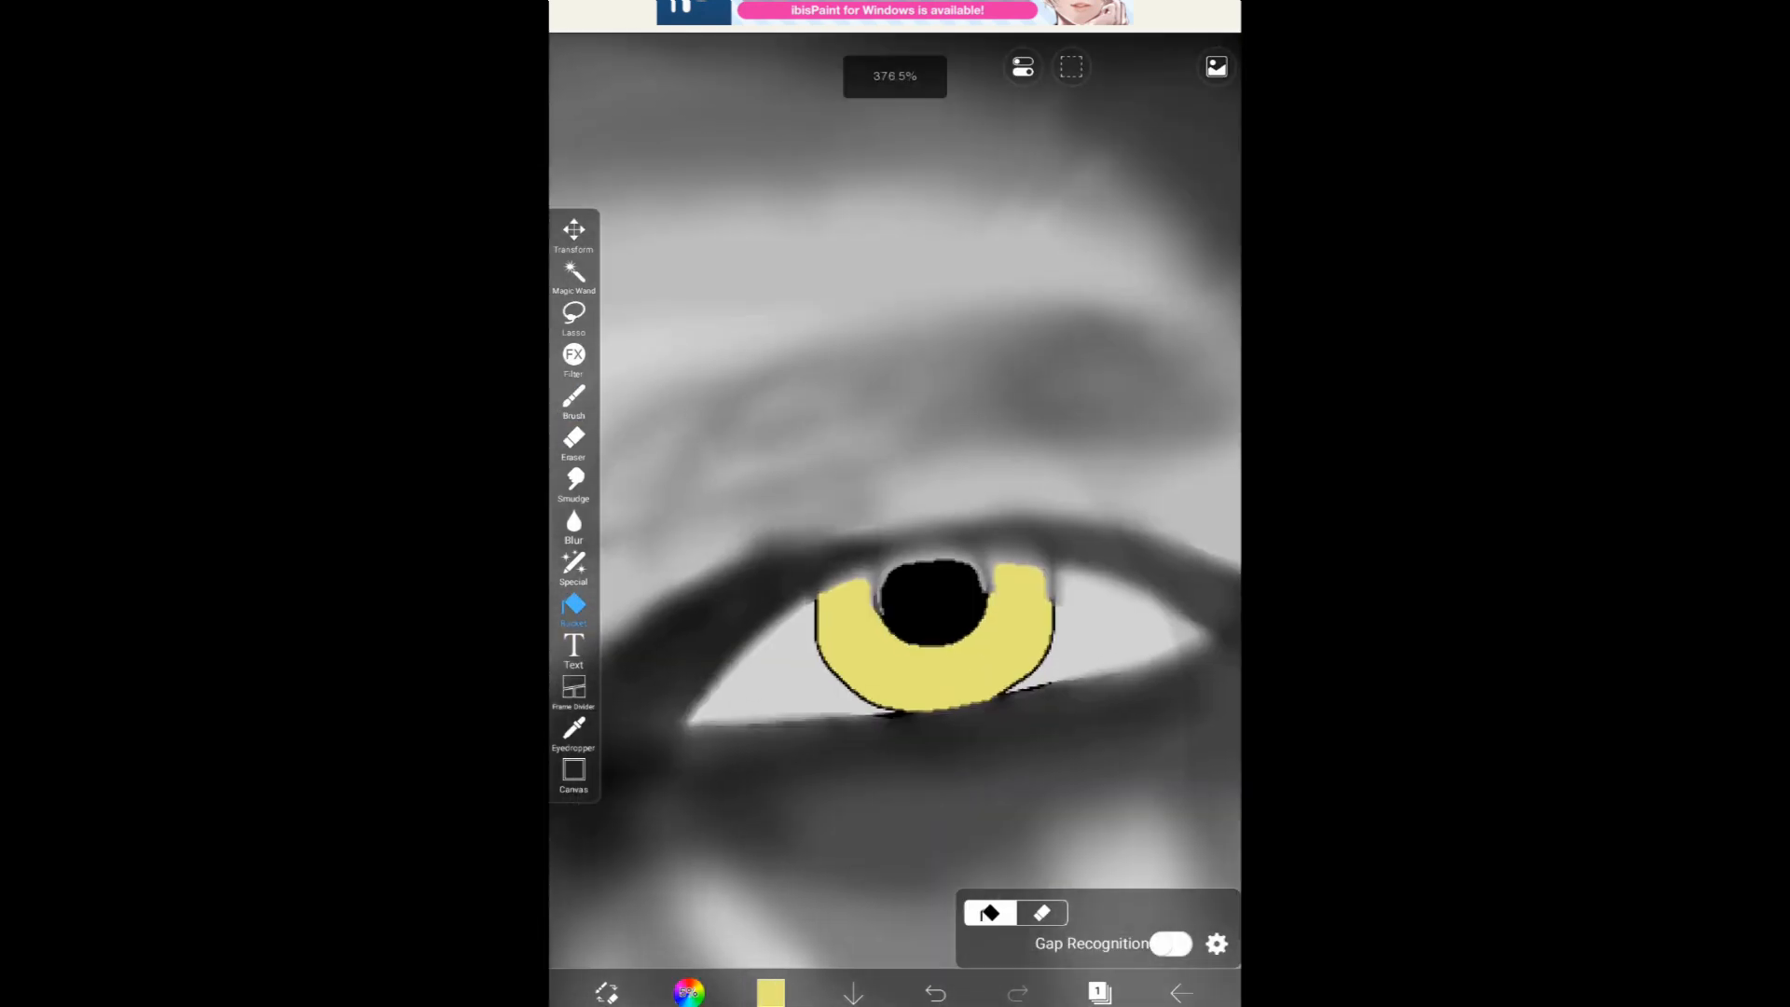
Paint low-opacity reddish-brown shadows over the face and hairline, then blur them
{"action": "left_click", "coordinate": [573, 405]}
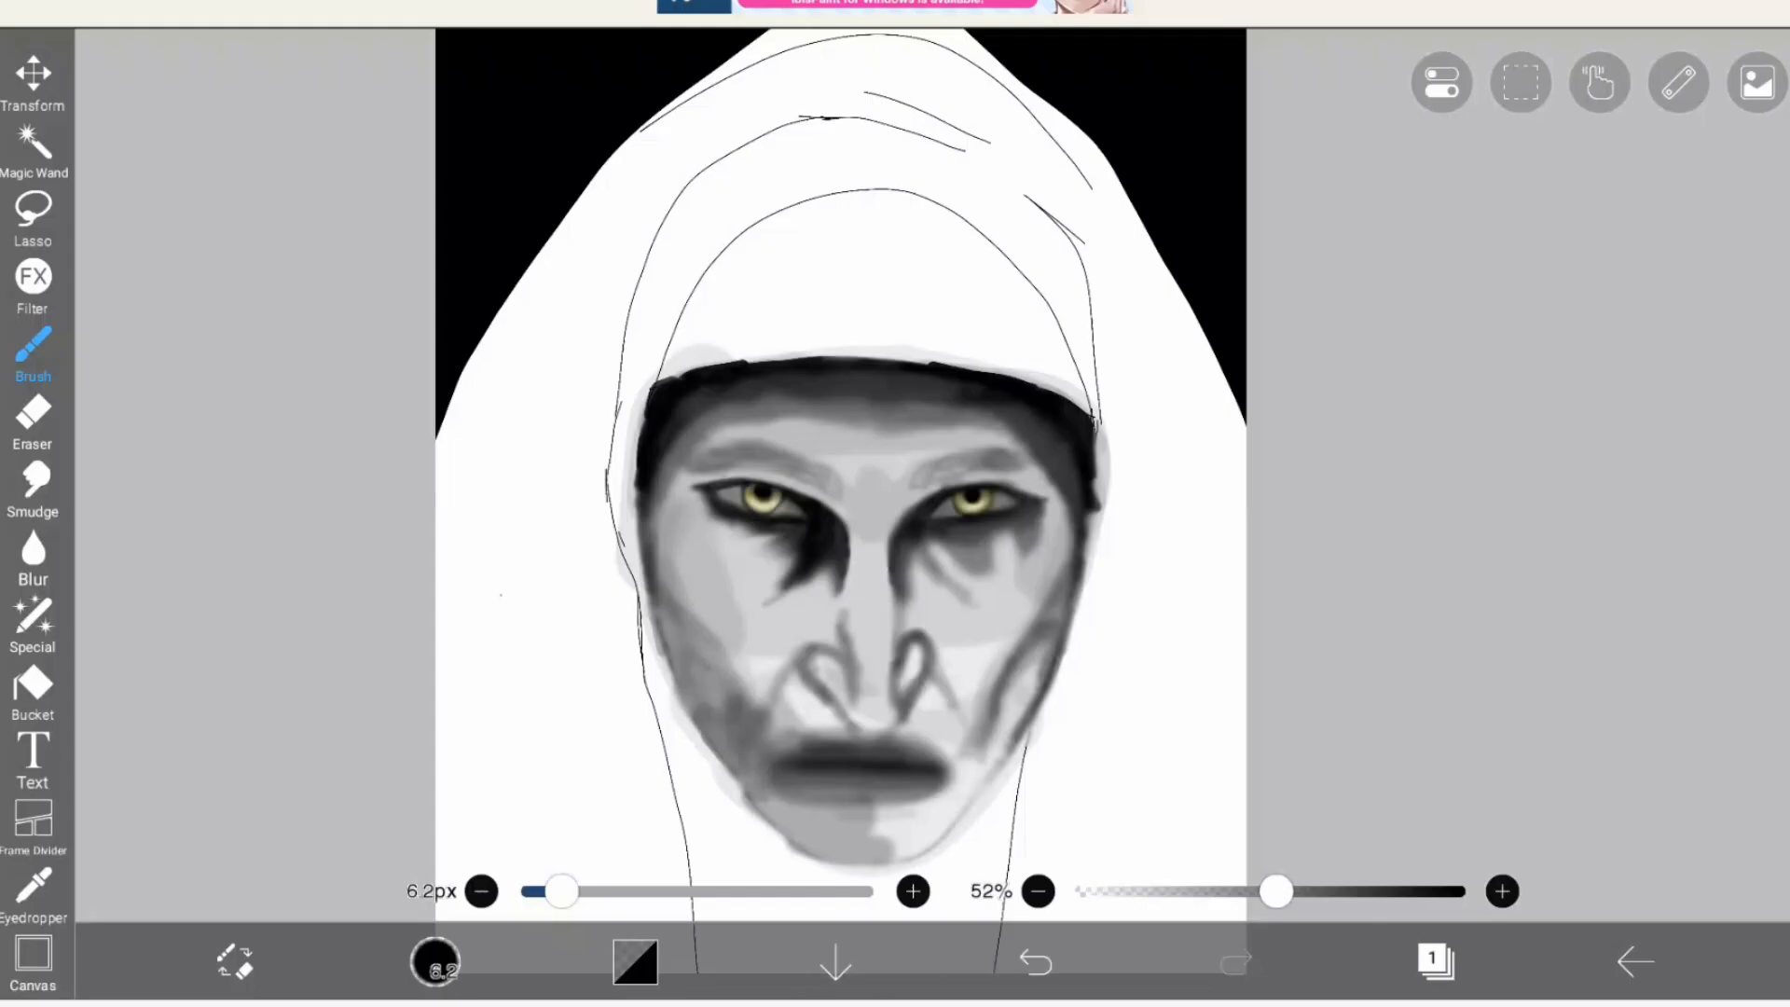
{"action": "left_click", "coordinate": [635, 962]}
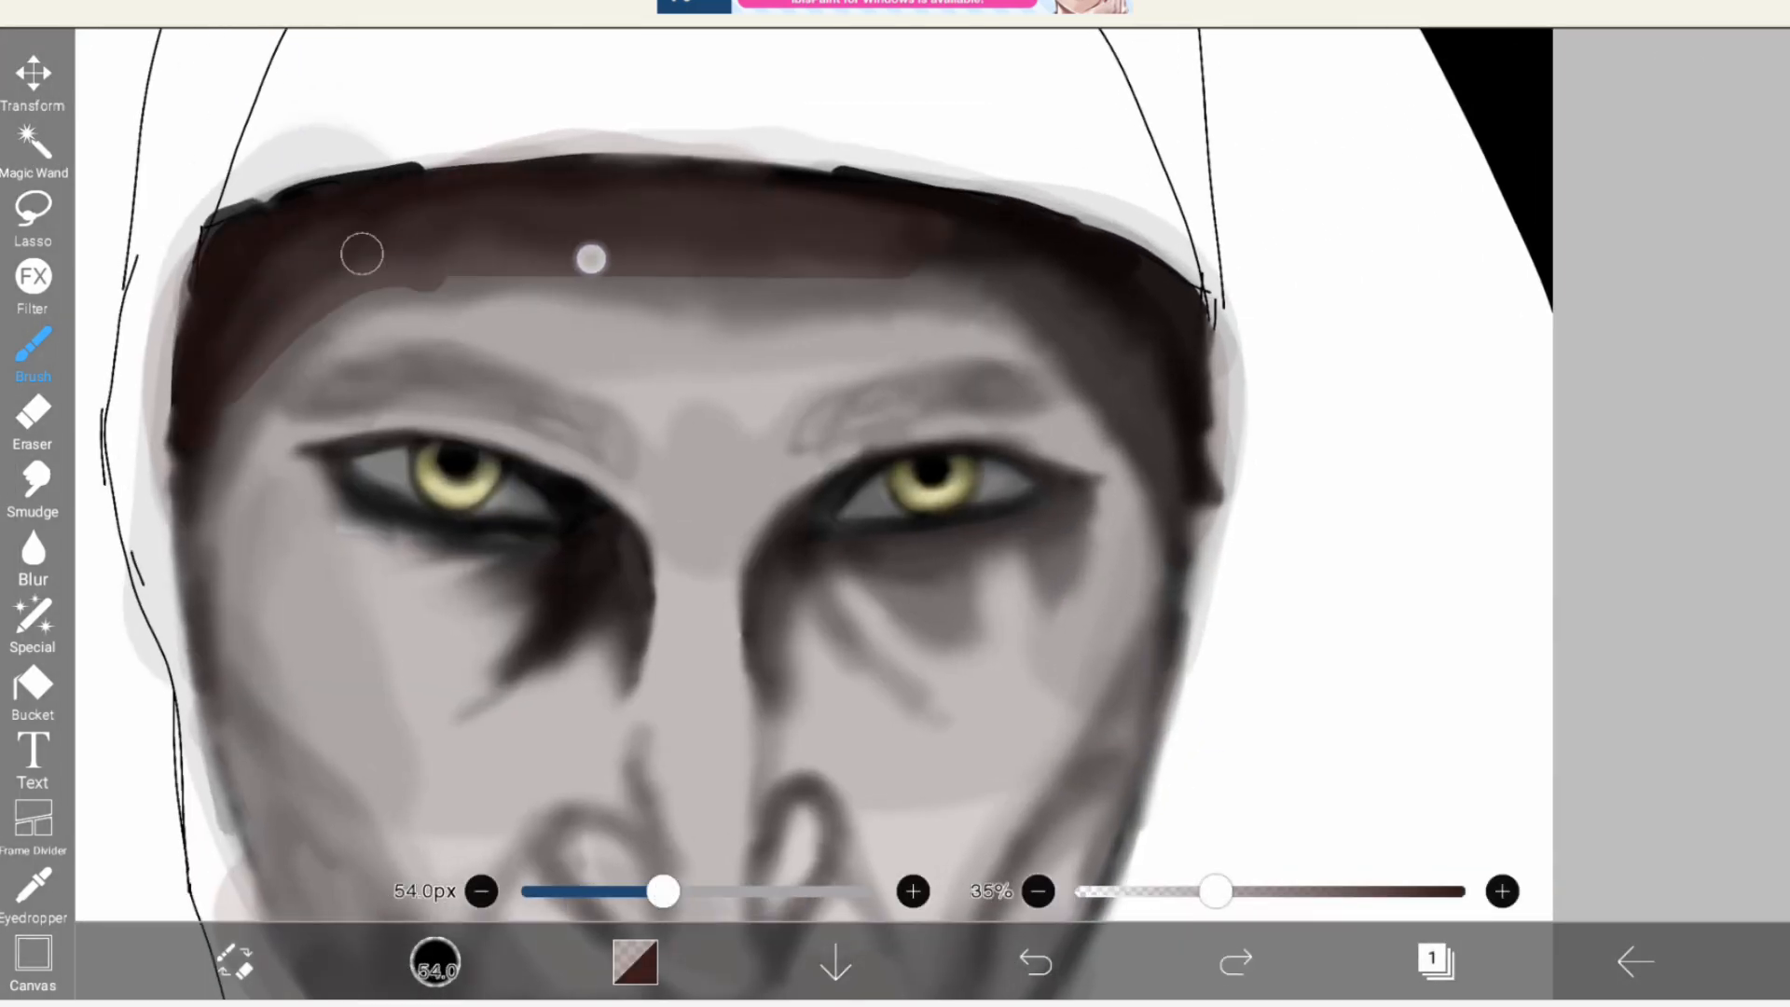
{"action": "left_click", "coordinate": [33, 559]}
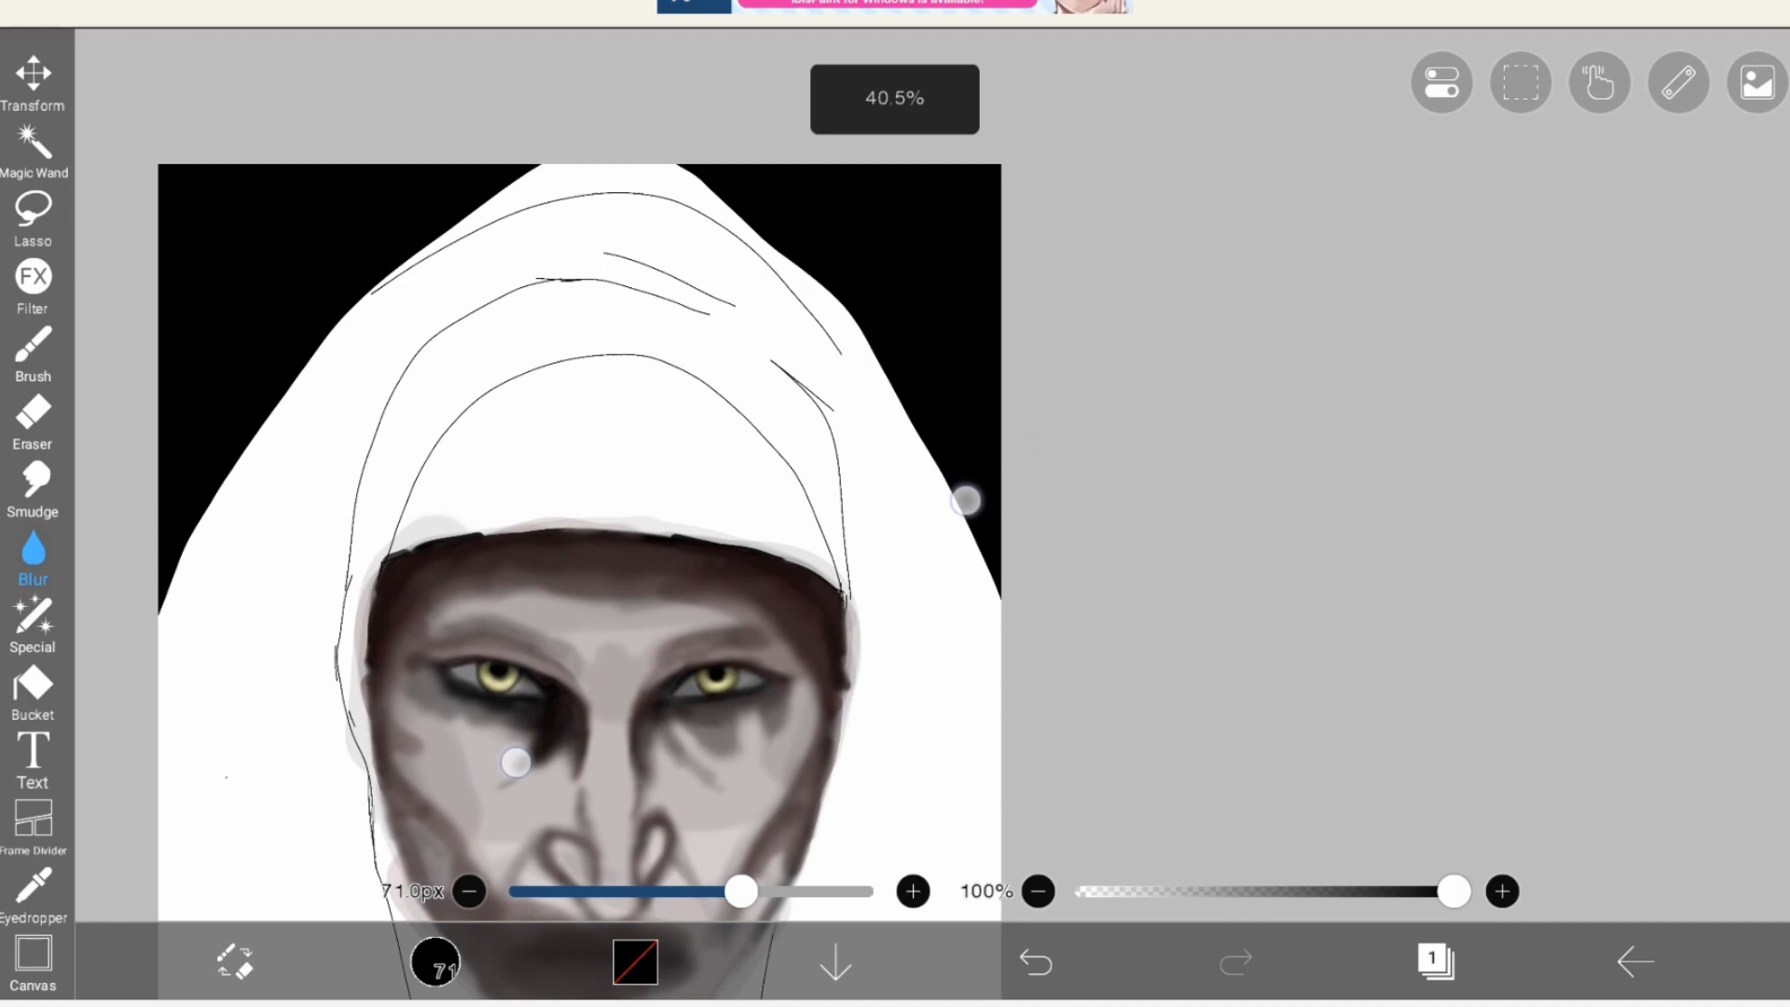
Paint grey fold shading on the veil's inner cap and blur it
{"action": "left_click", "coordinate": [33, 696]}
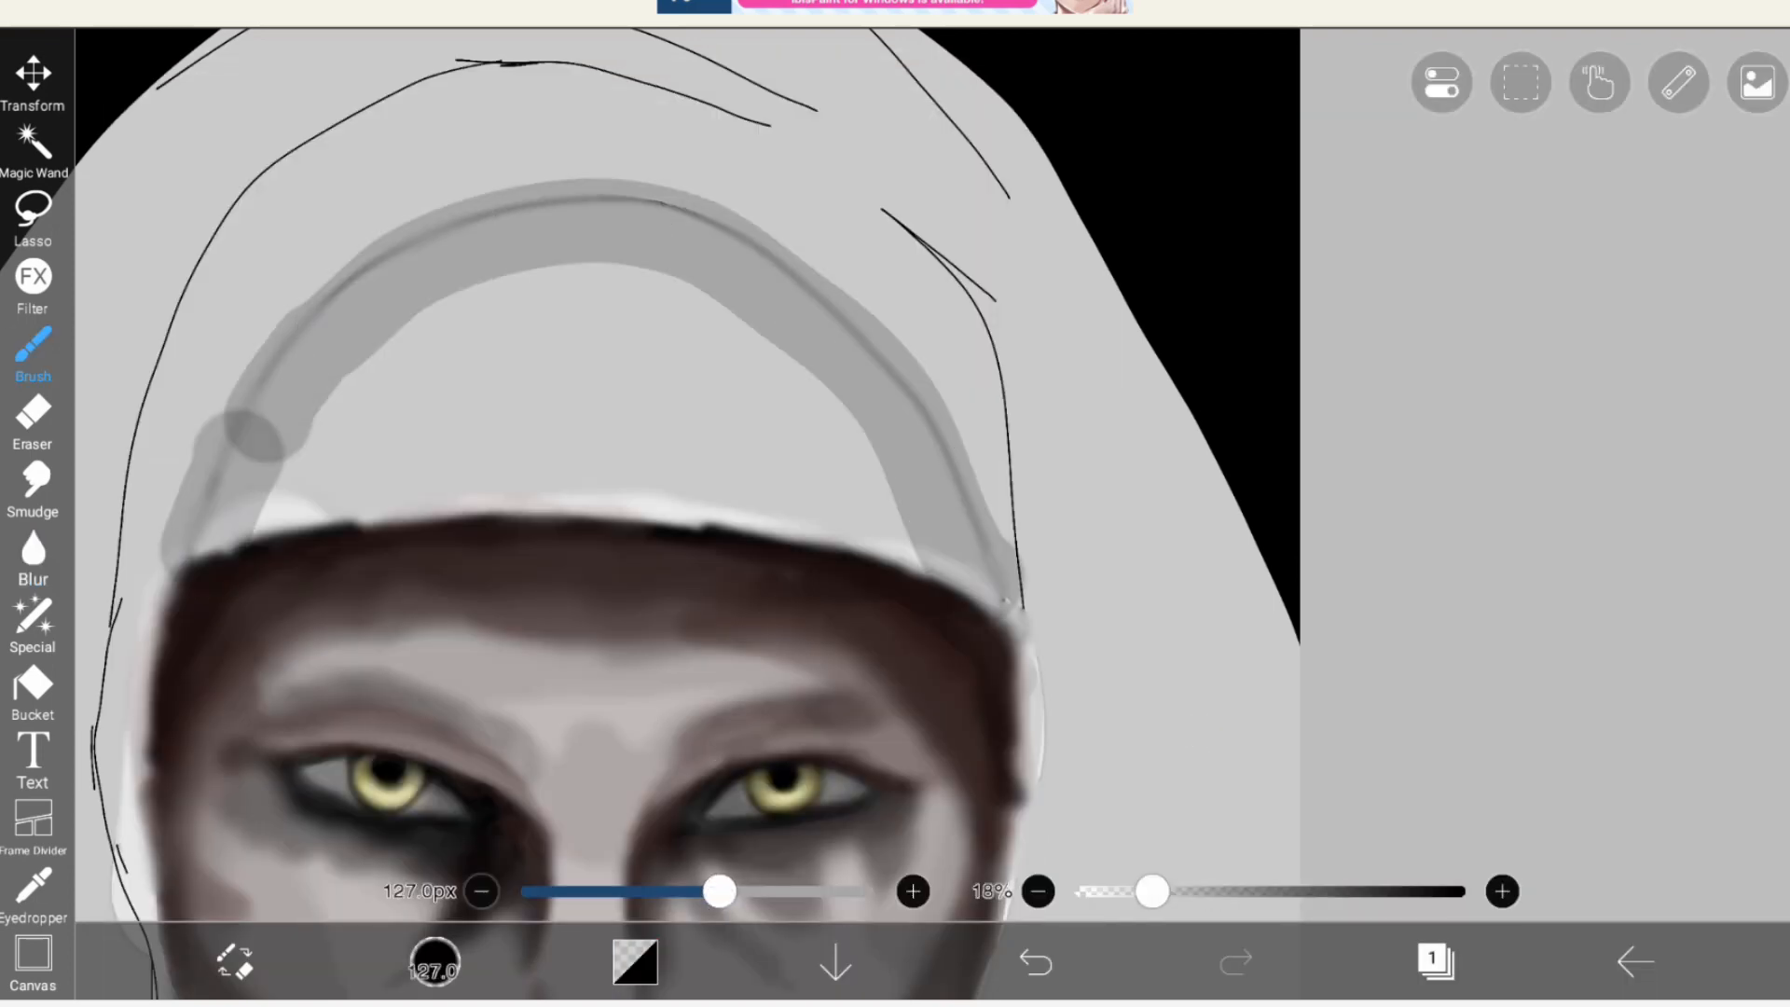
{"action": "left_click", "coordinate": [34, 559]}
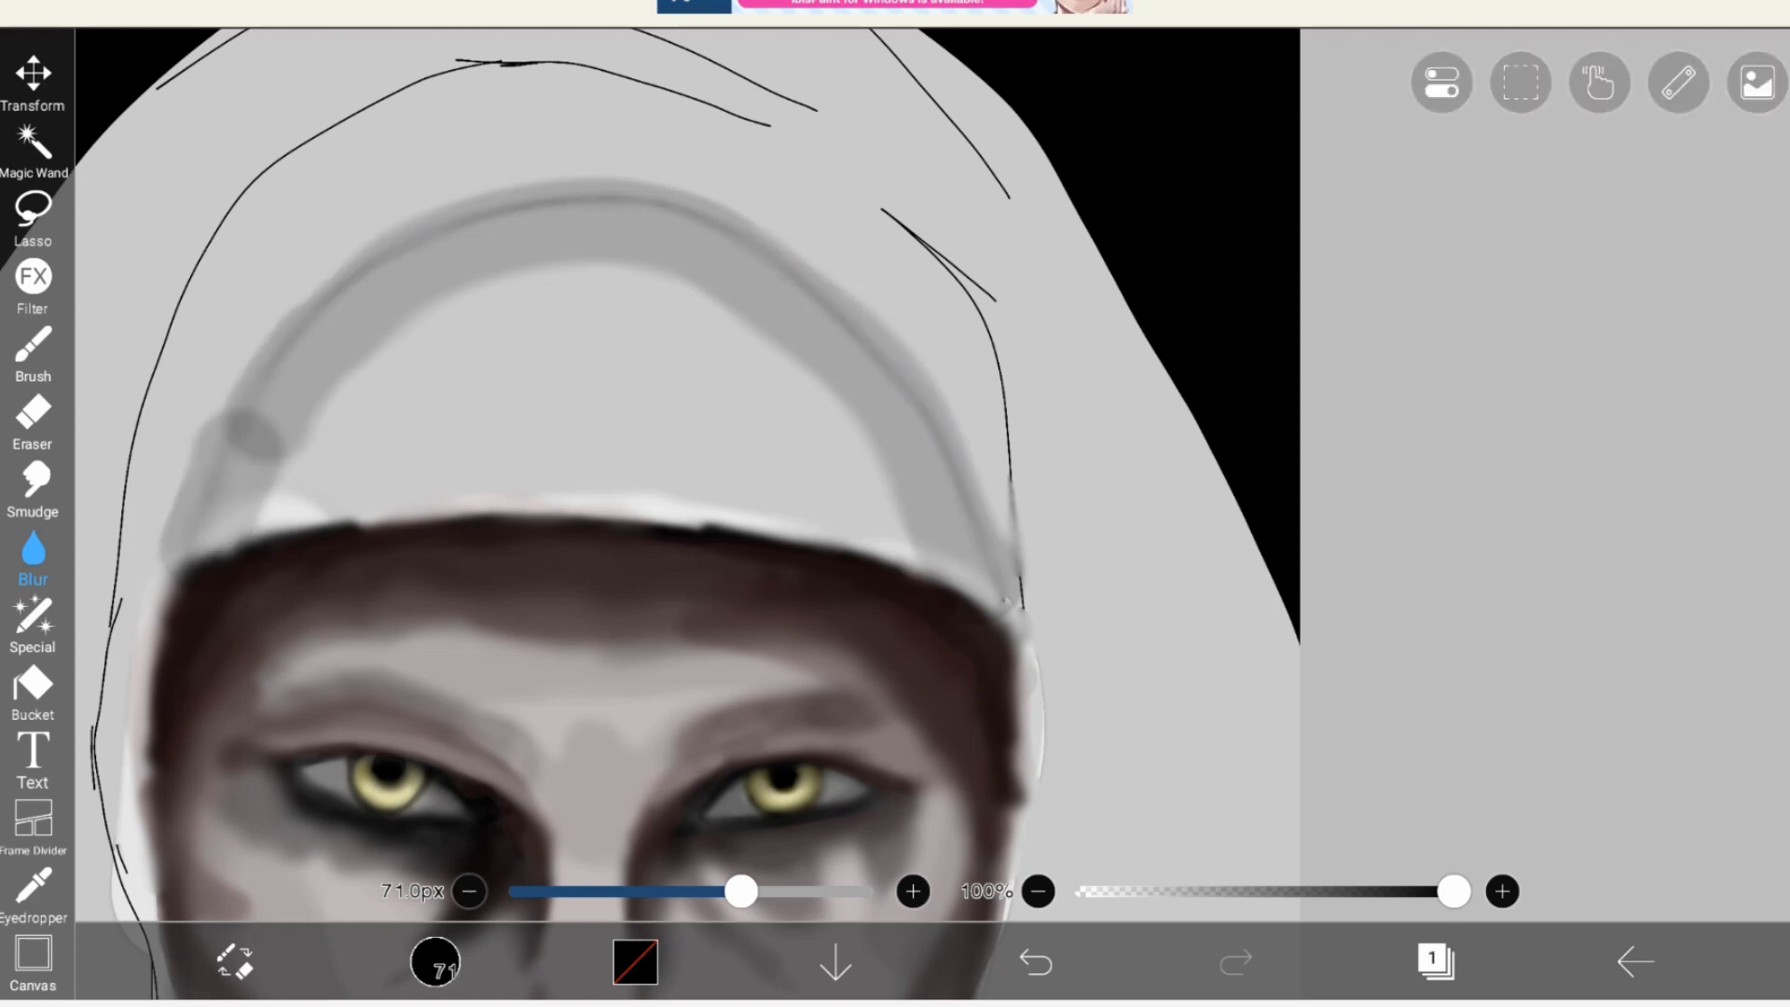
{"action": "left_click", "coordinate": [33, 351]}
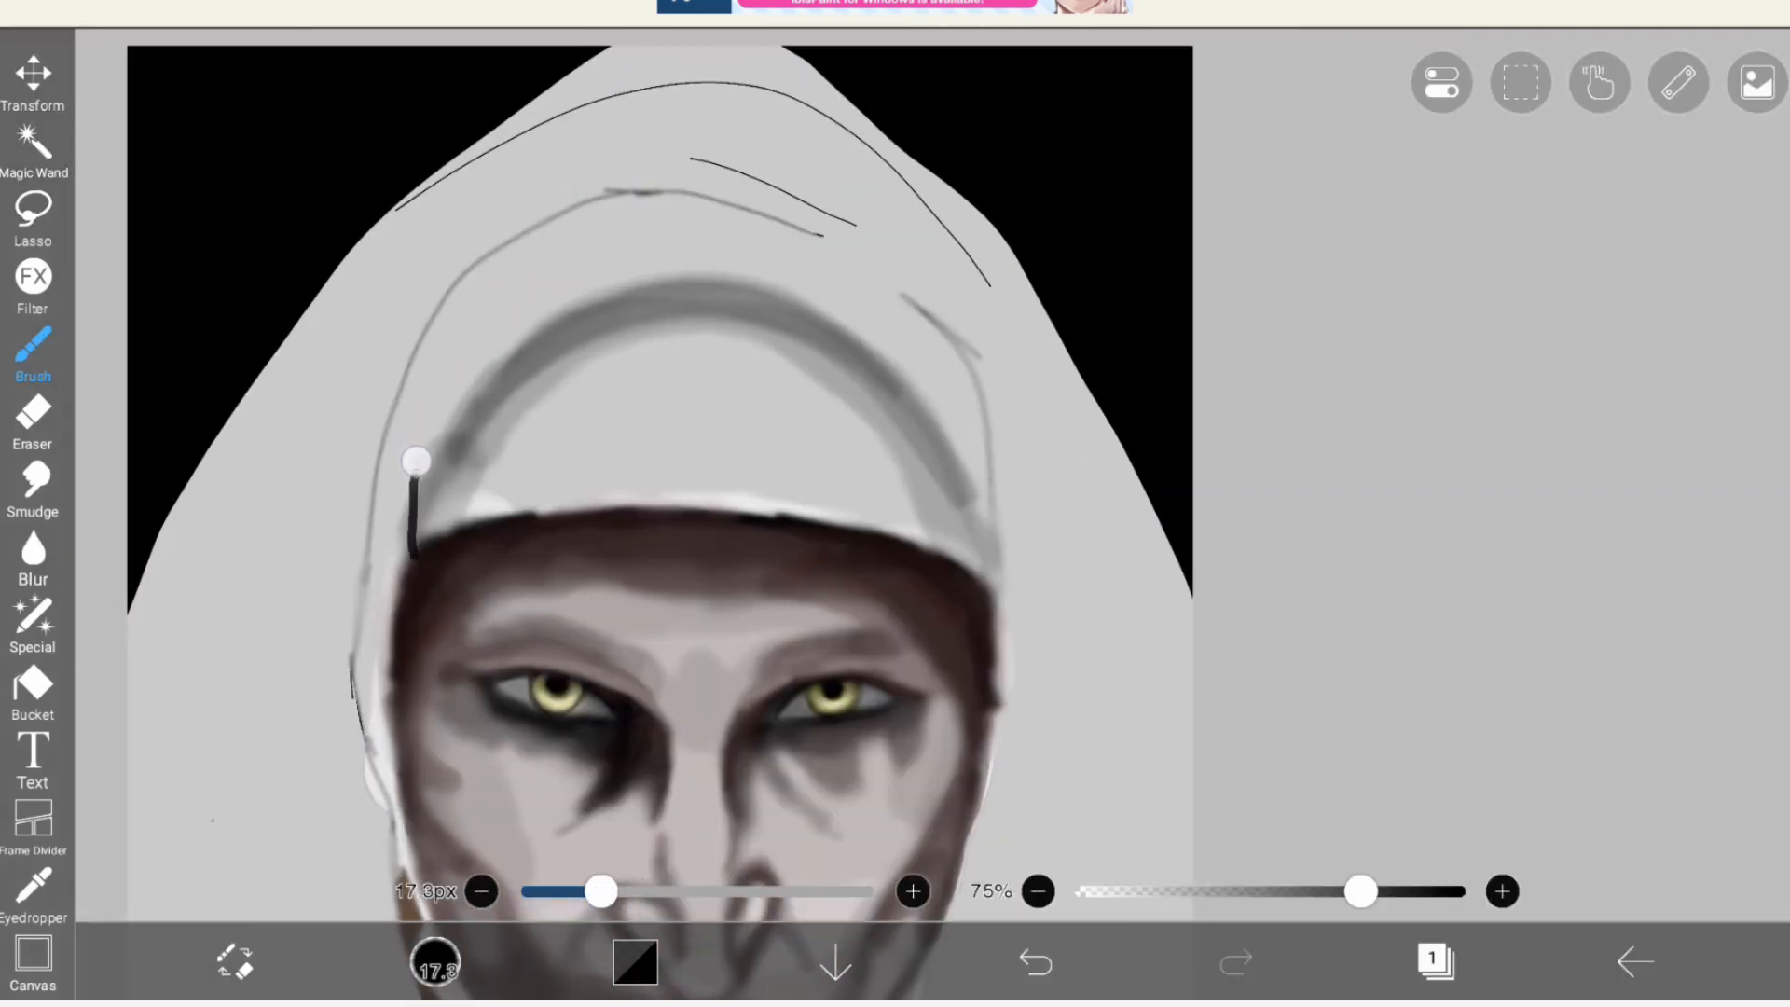
{"action": "left_click", "coordinate": [33, 685]}
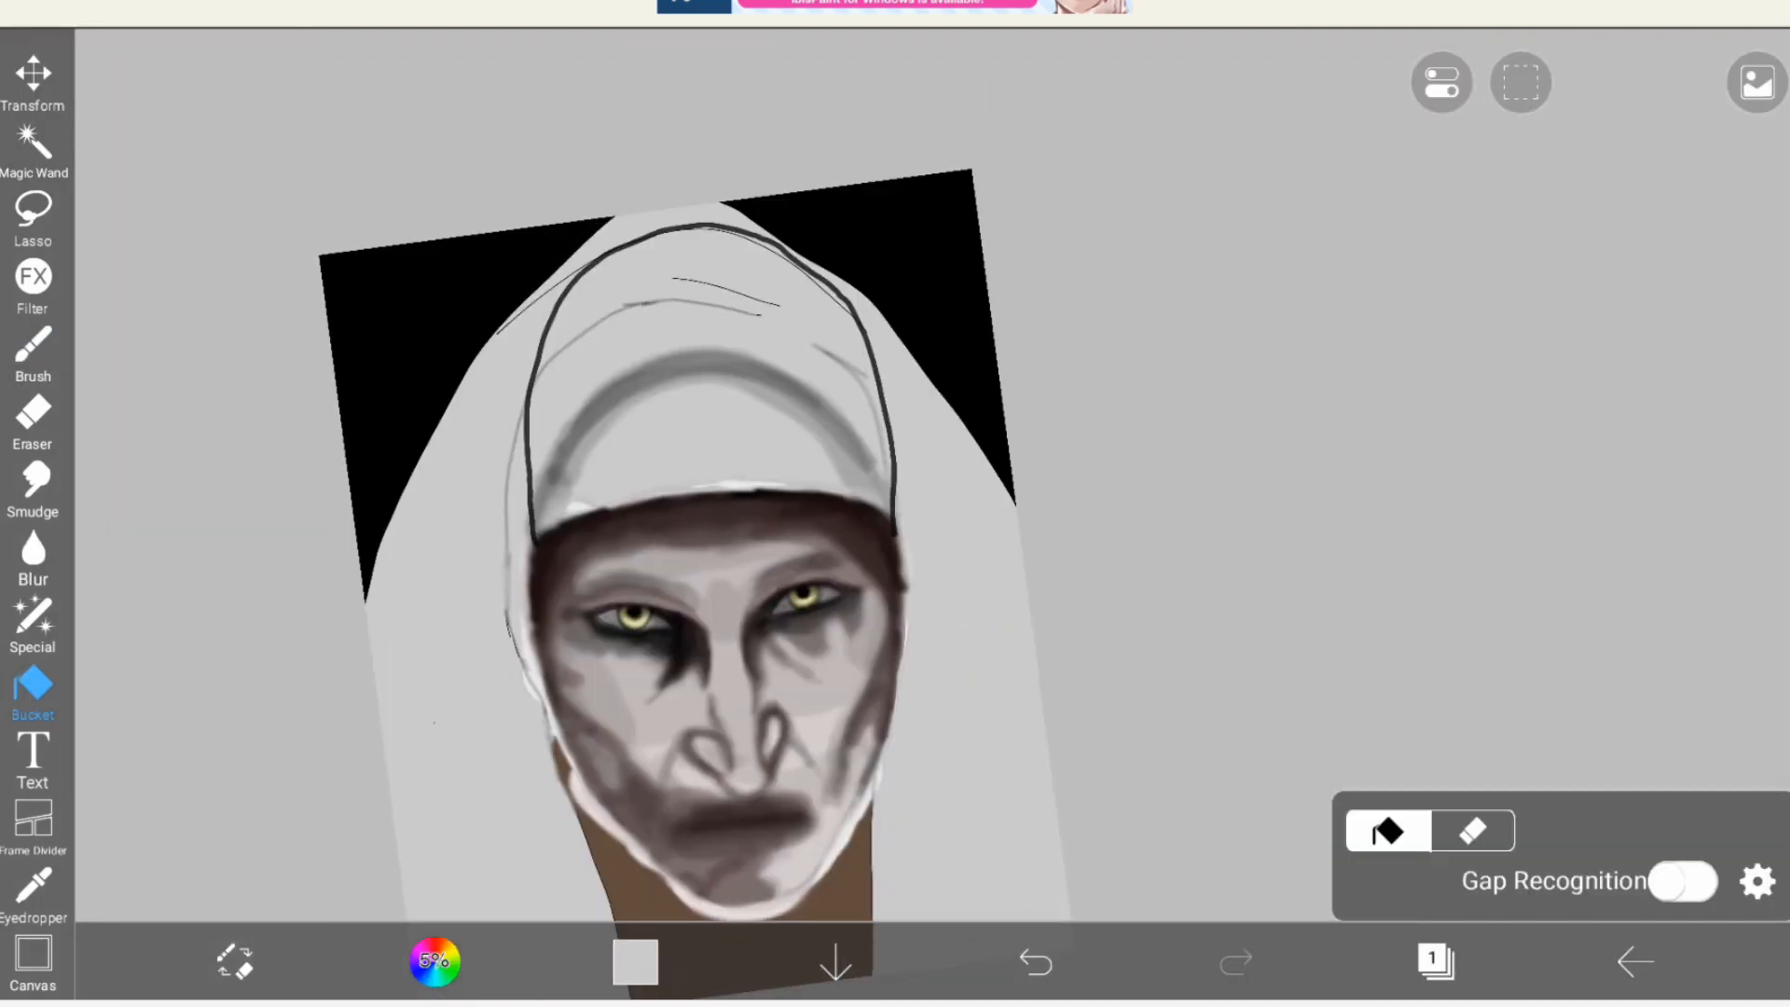
{"action": "left_click", "coordinate": [33, 354]}
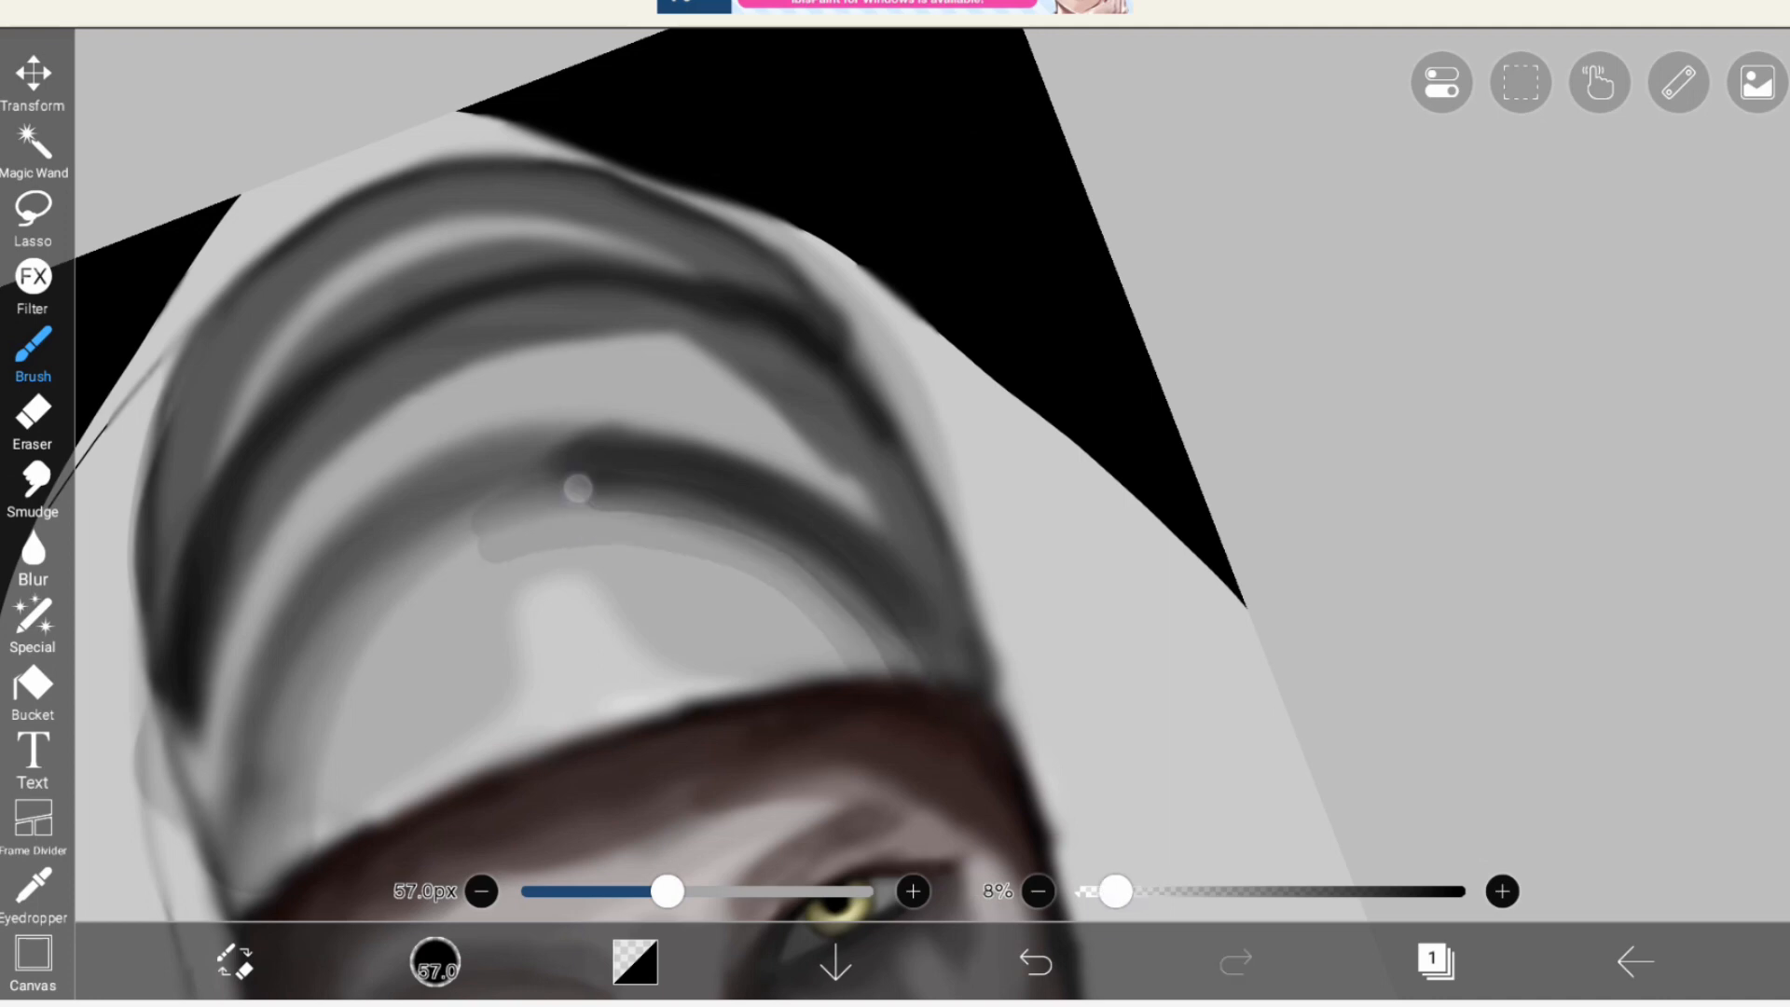
Blur and smudge the veil folds, then fill the outer robe dark red
{"action": "left_click", "coordinate": [33, 559]}
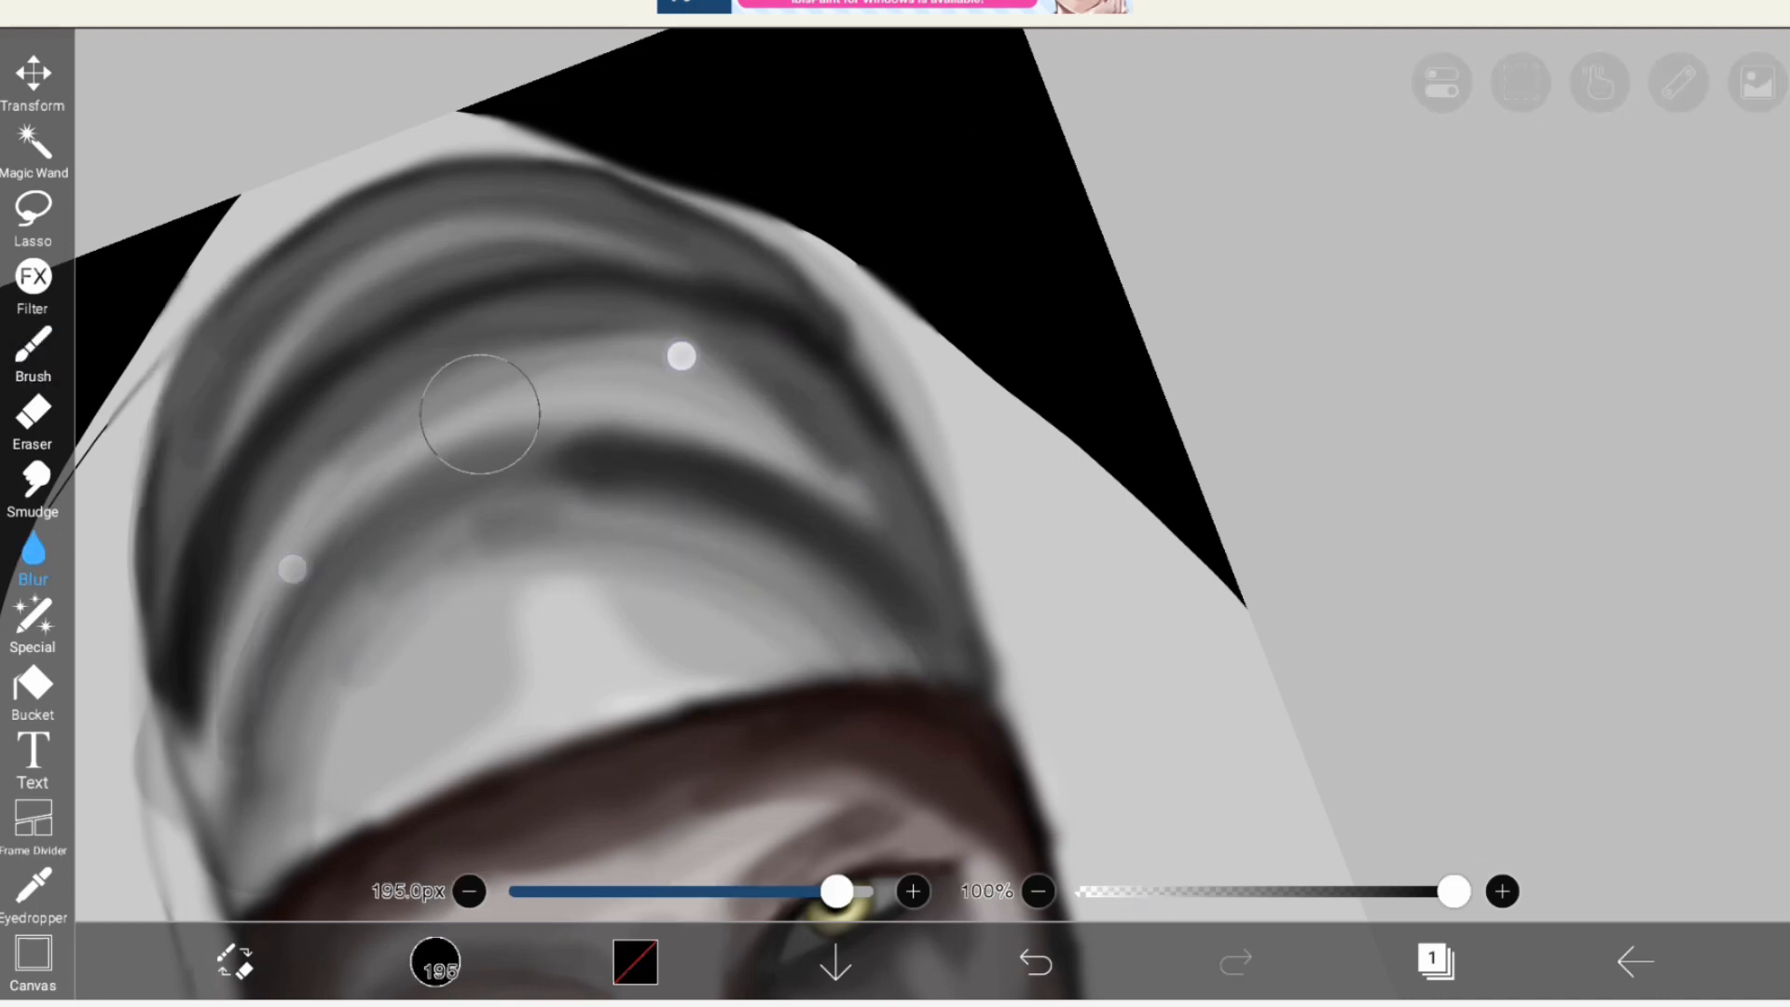
{"action": "left_click", "coordinate": [33, 491]}
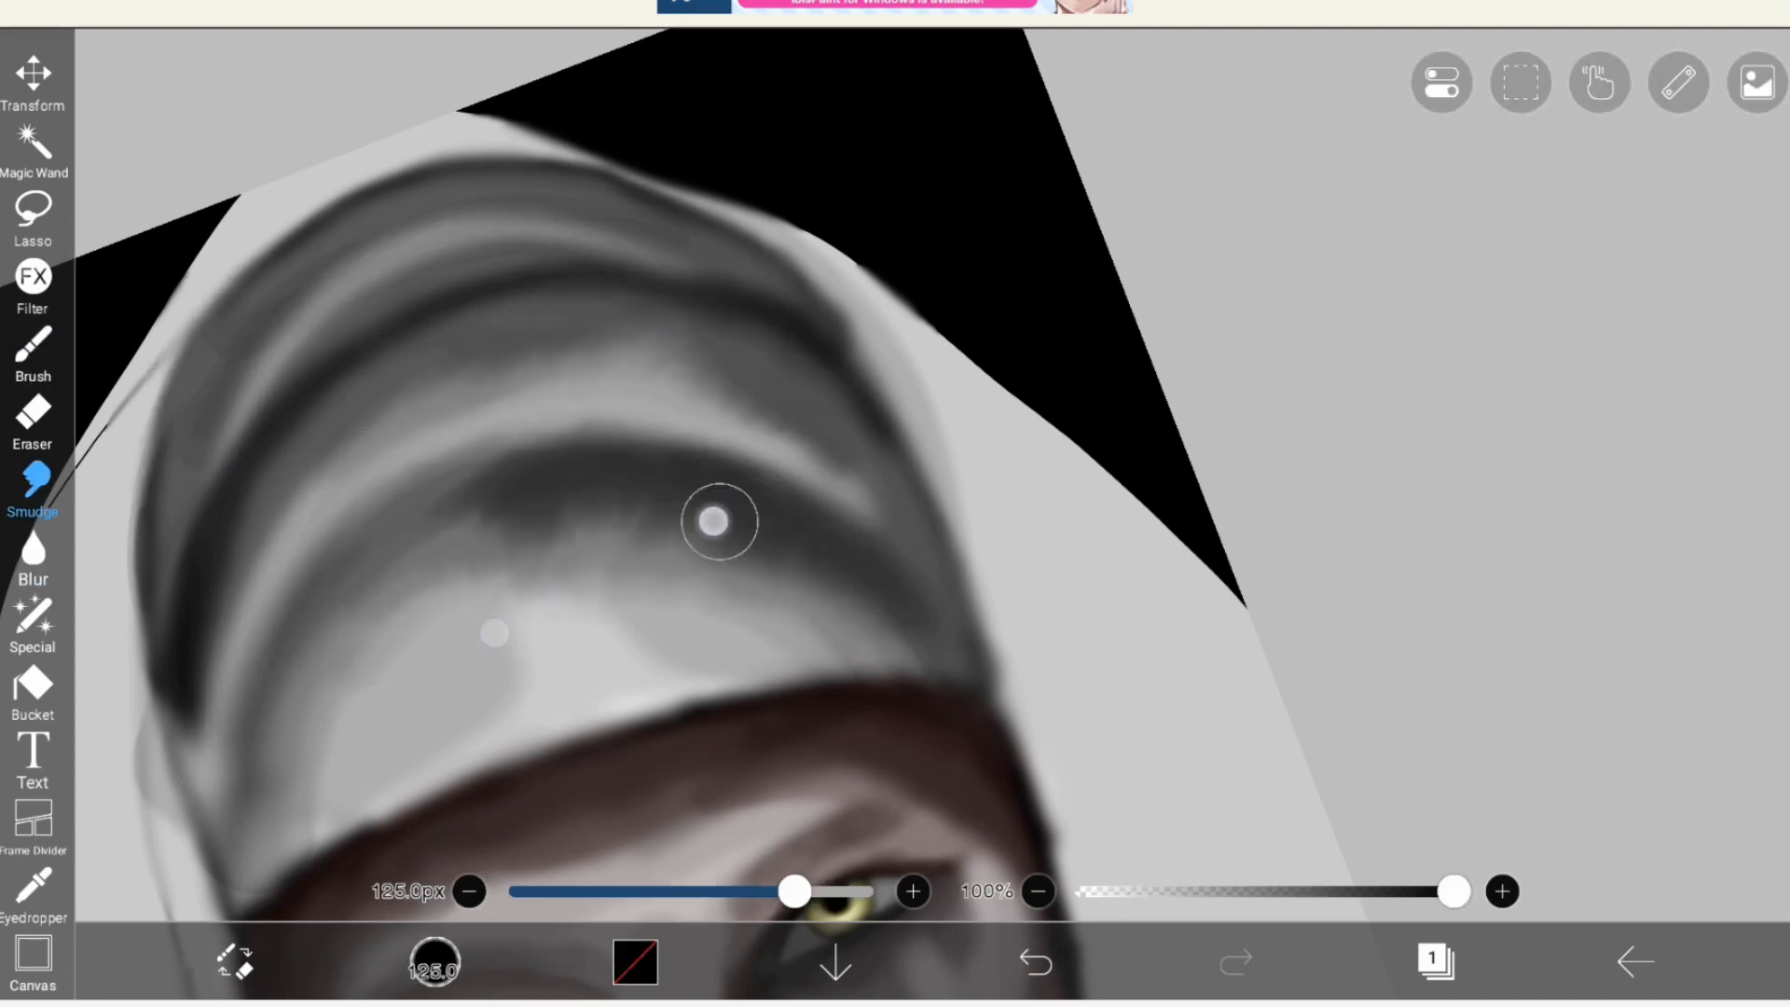
{"action": "left_click", "coordinate": [34, 696]}
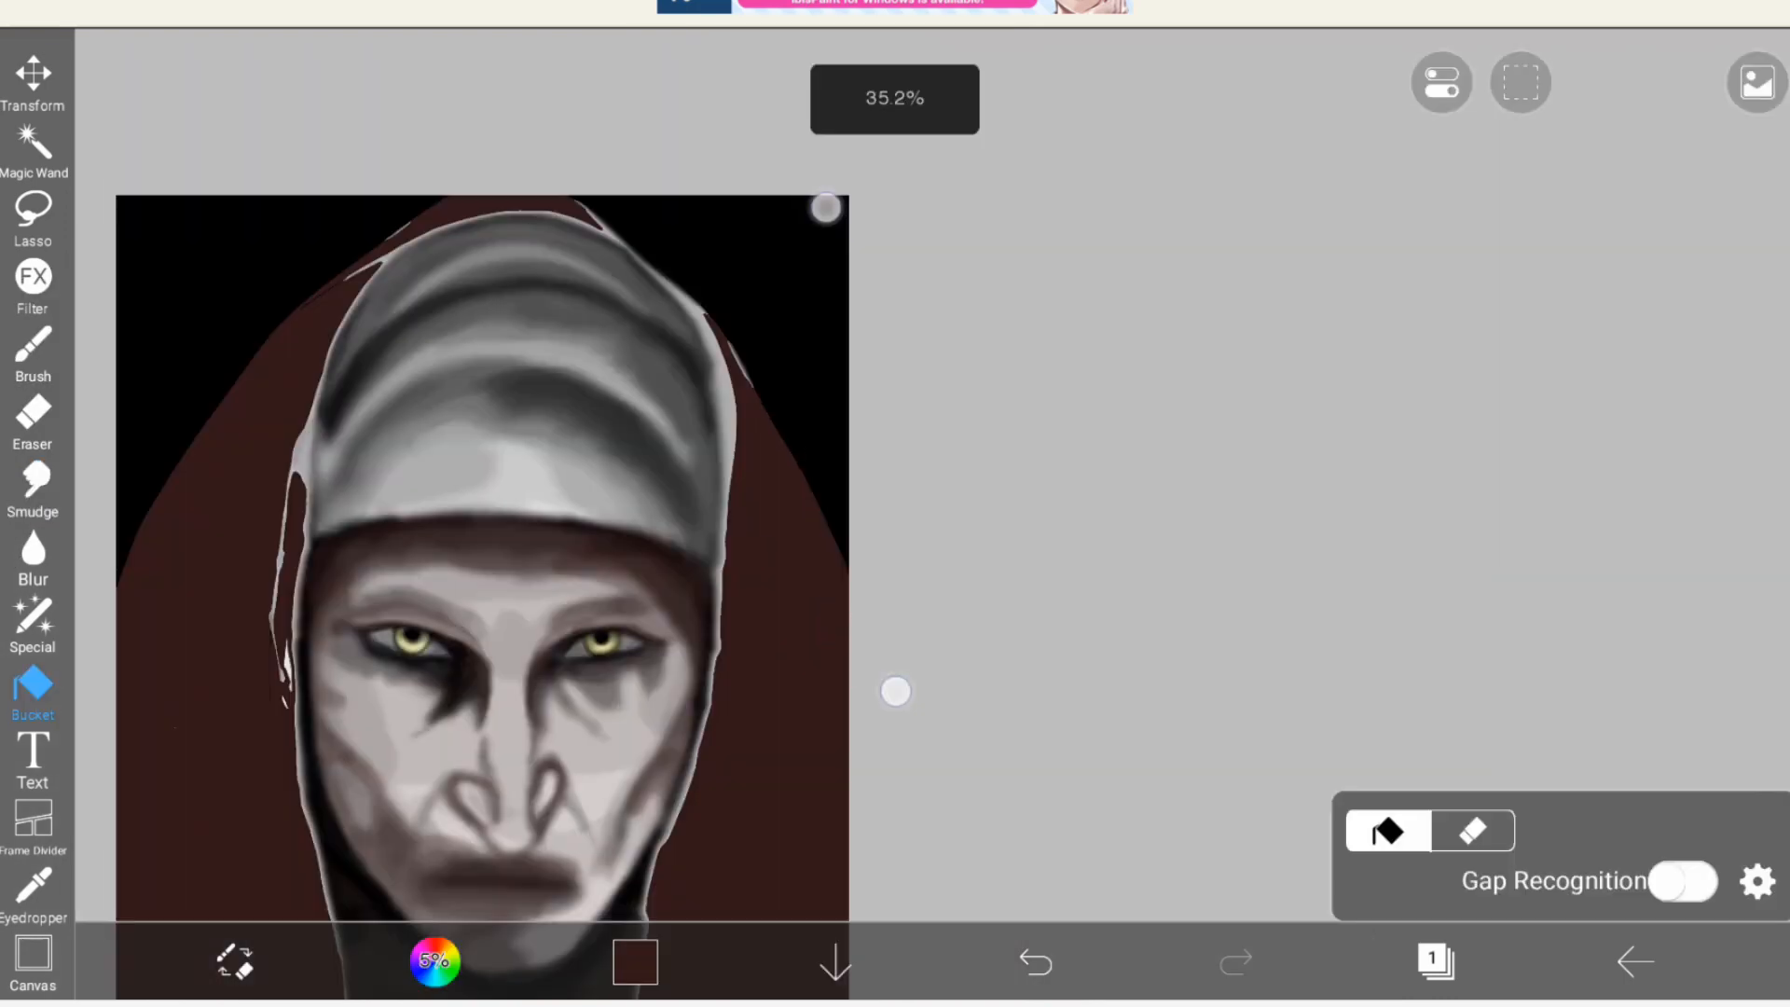
Outline the face in black, then blur and smudge darker fold shadows on the robe
{"action": "left_click", "coordinate": [32, 355]}
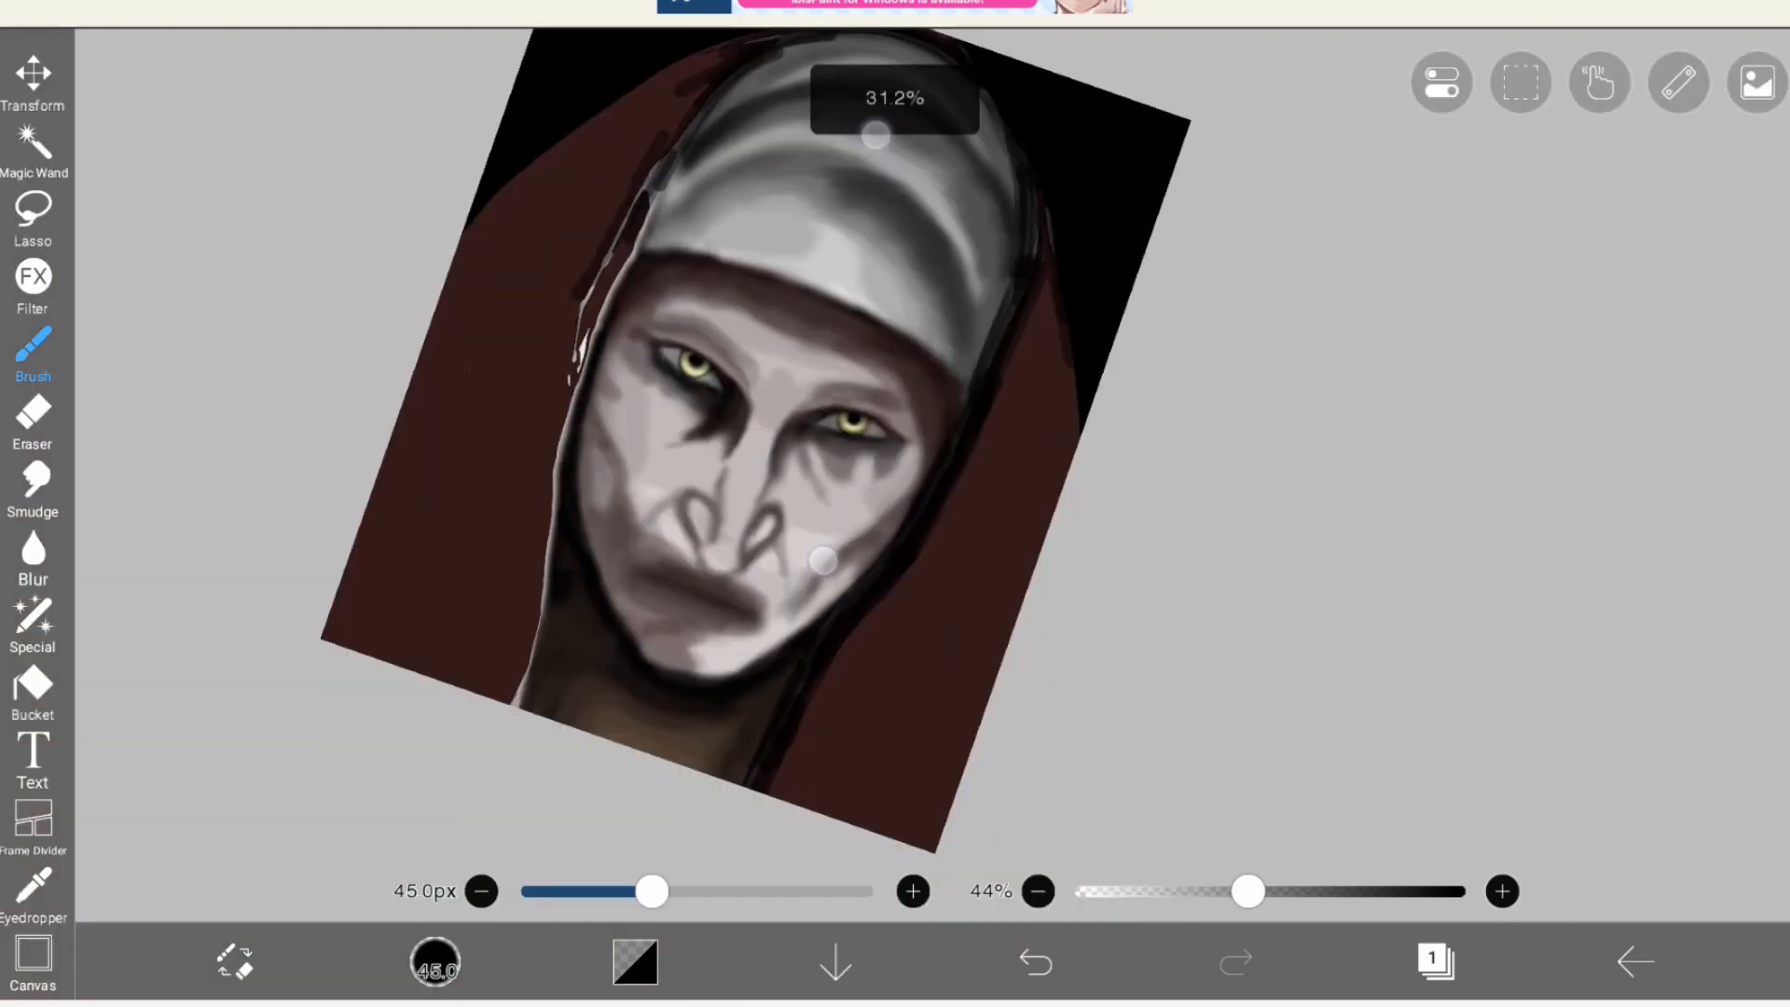
{"action": "left_click", "coordinate": [34, 557]}
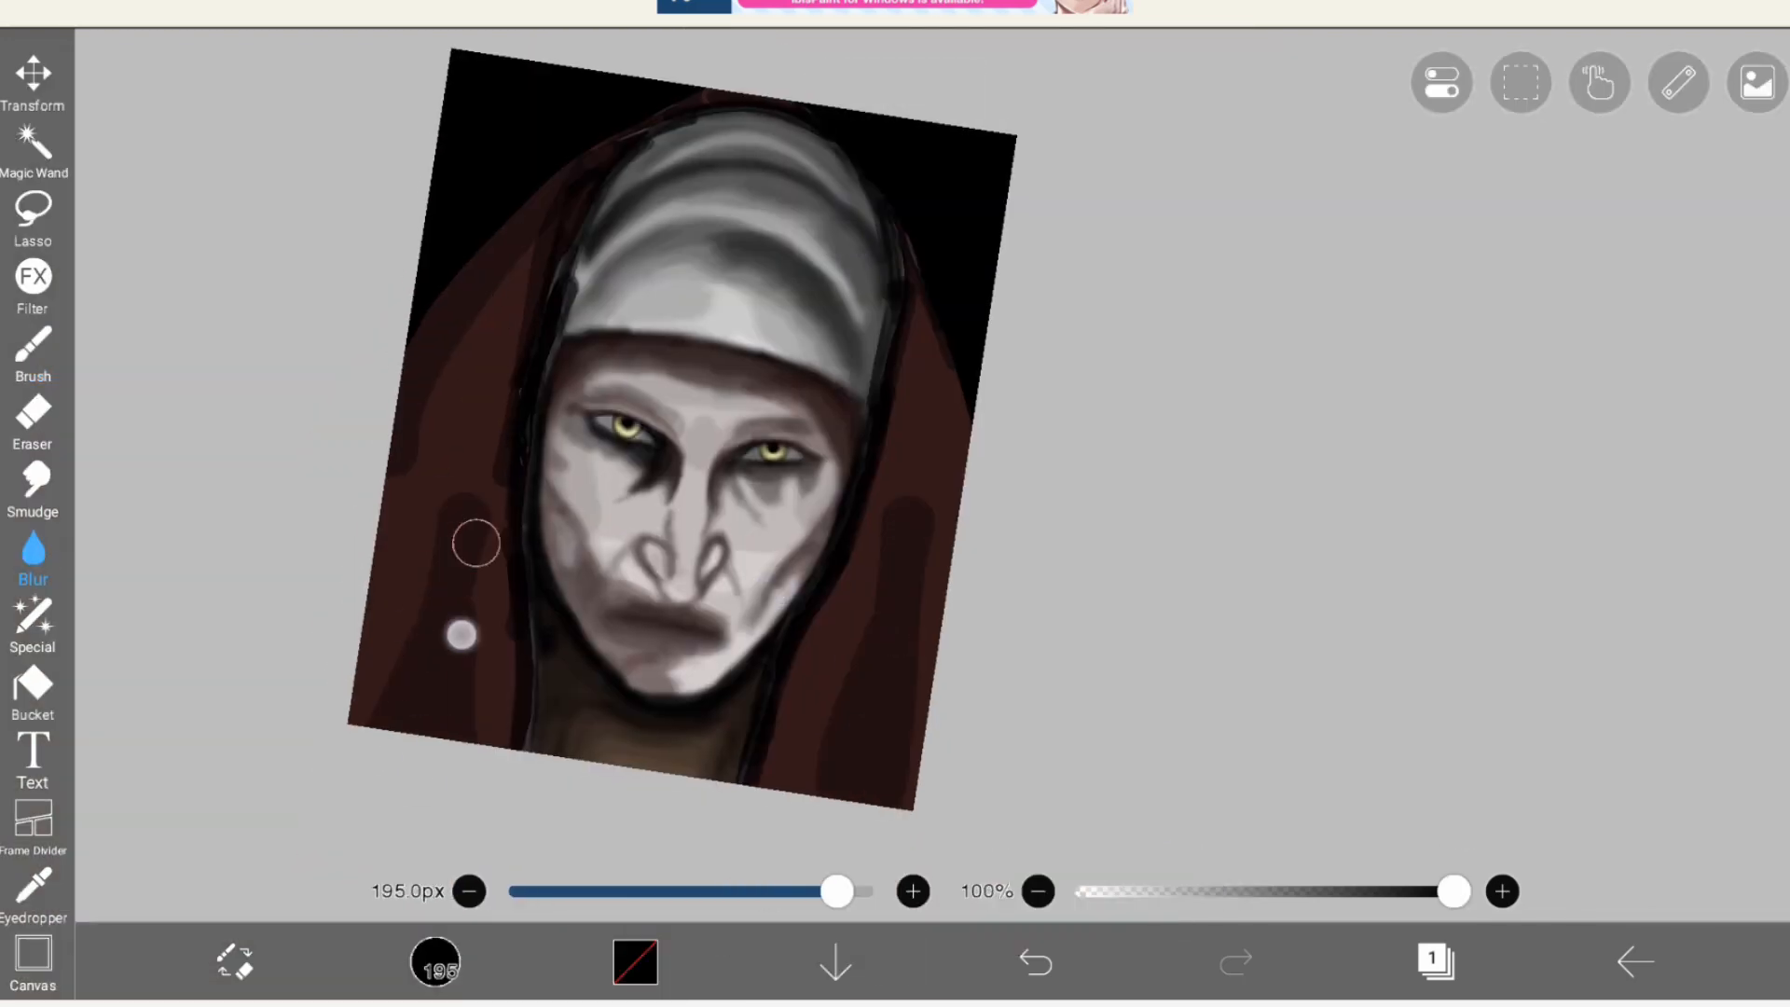
{"action": "left_click", "coordinate": [34, 491]}
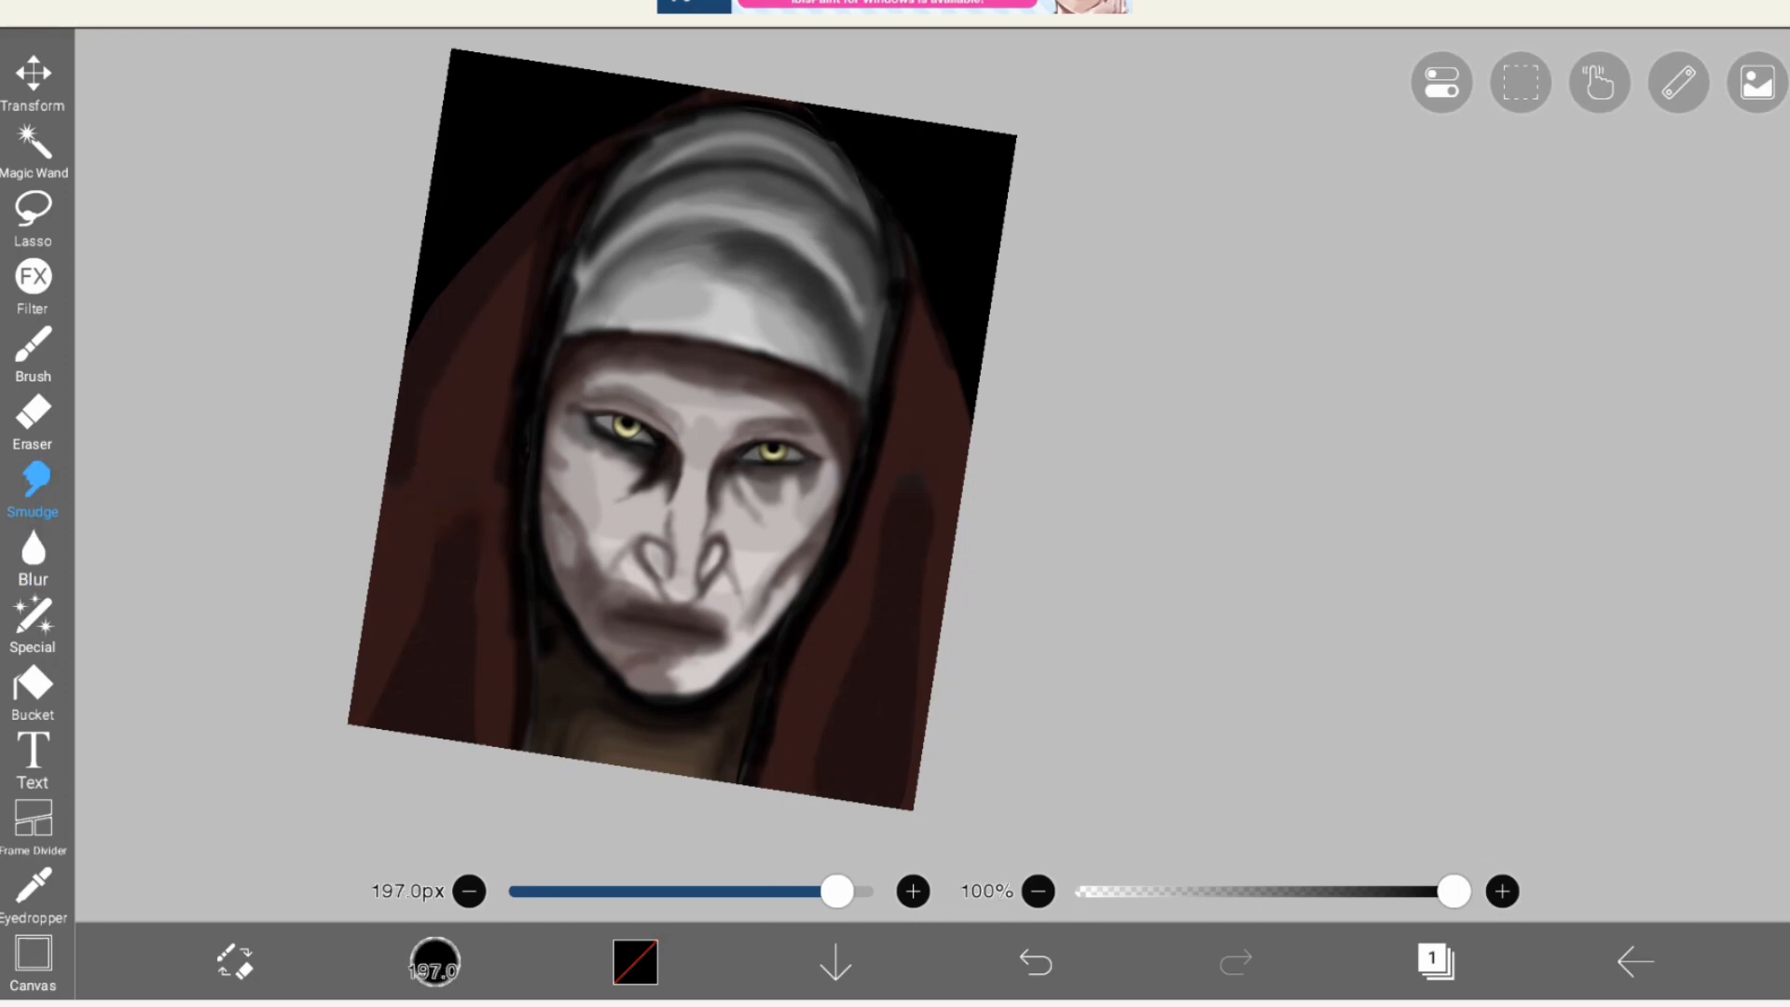
{"action": "left_click", "coordinate": [34, 354]}
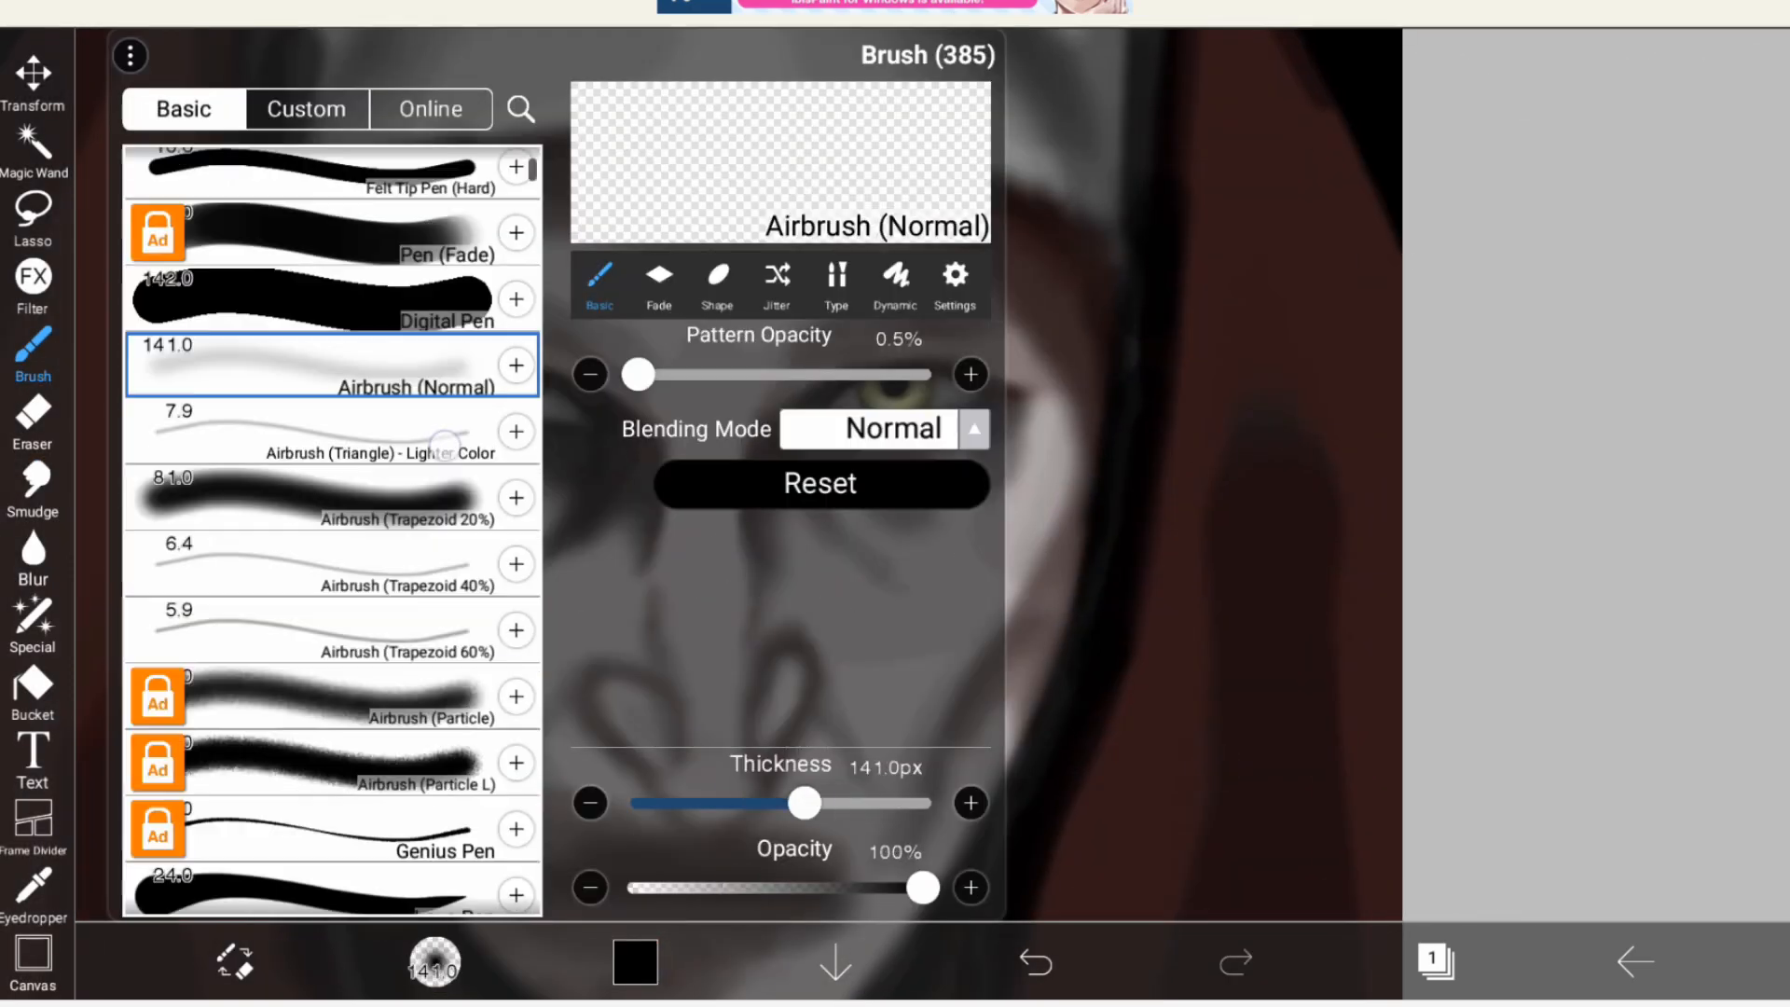
Pick a soft airbrush from the Basic and Custom brush lists and smudge the veil folds
{"action": "scroll", "scroll_direction": "down", "scroll_amount": 3}
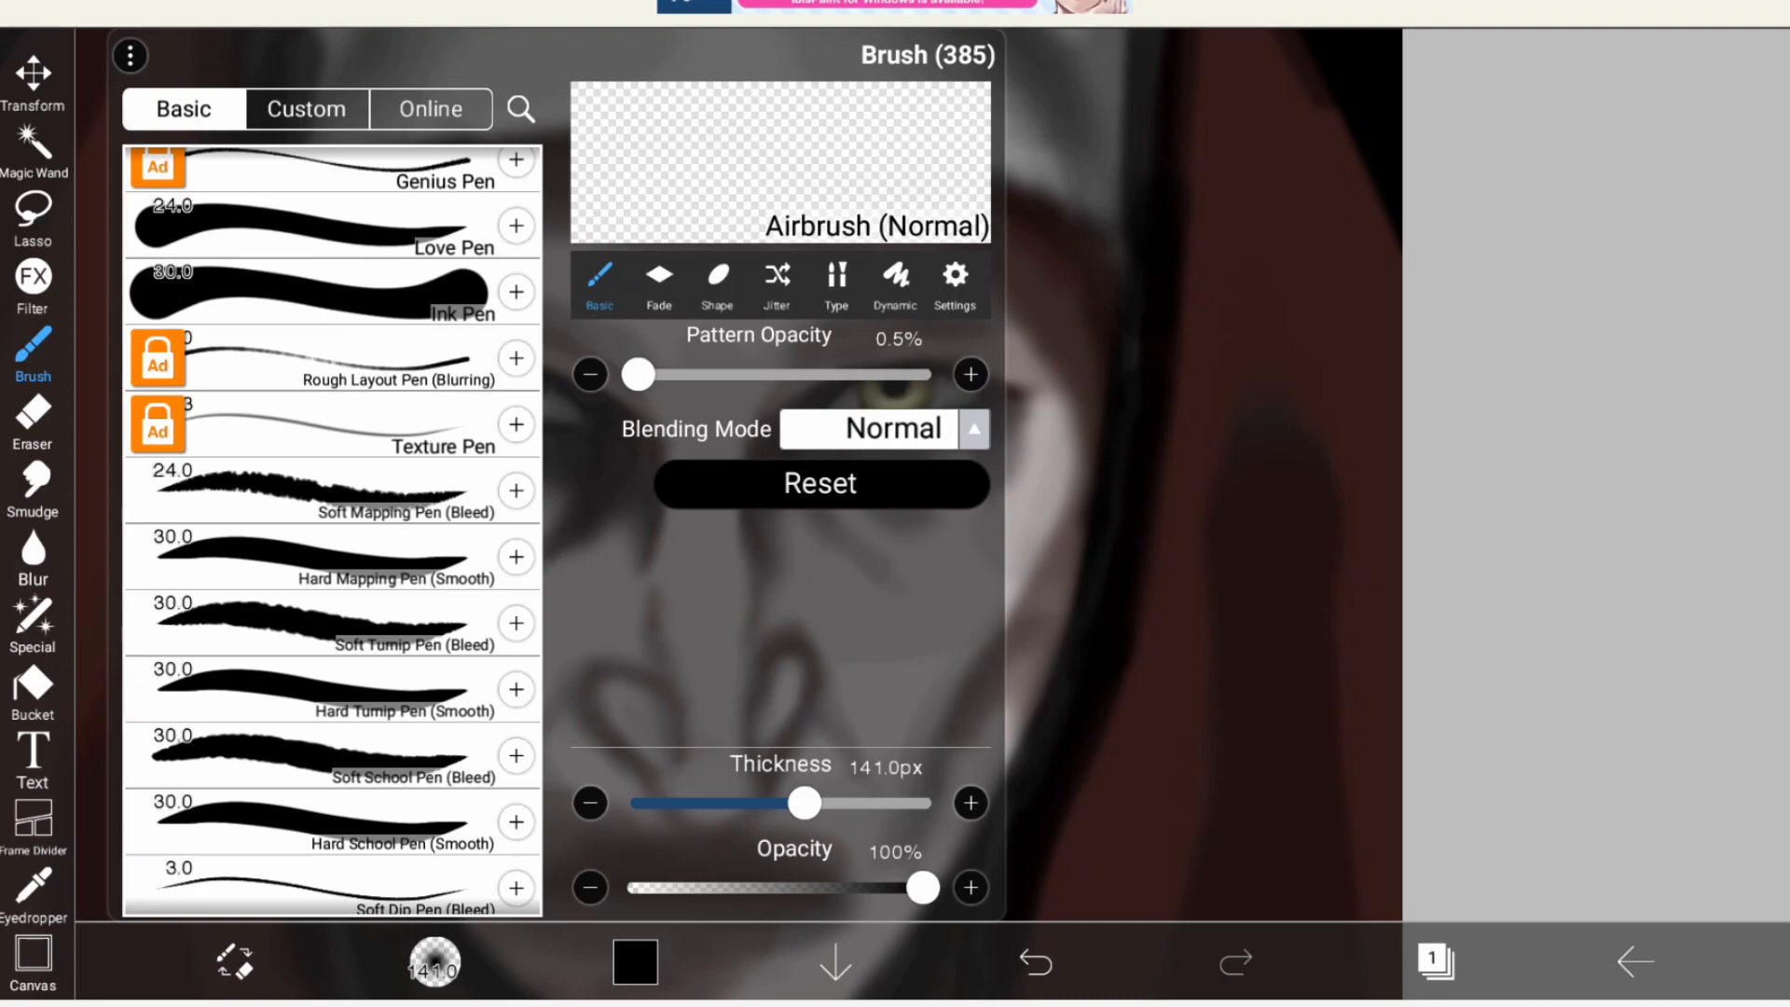
{"action": "left_click", "coordinate": [304, 108]}
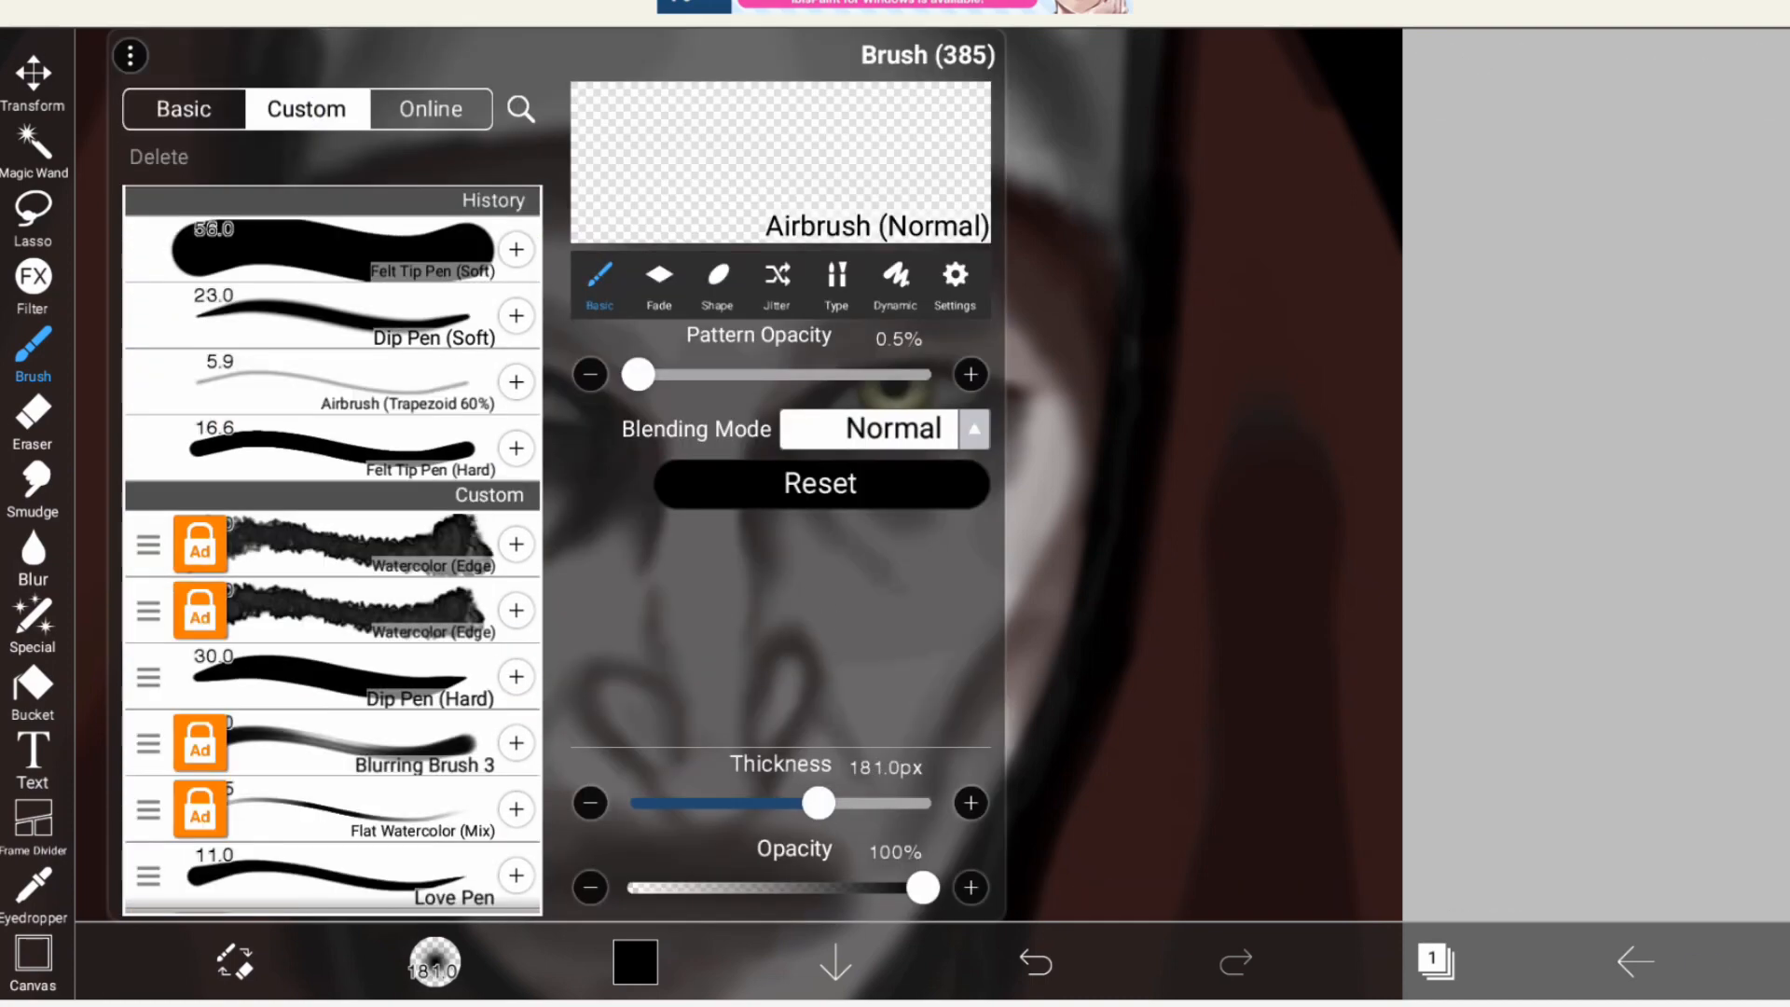
{"action": "left_click", "coordinate": [634, 961]}
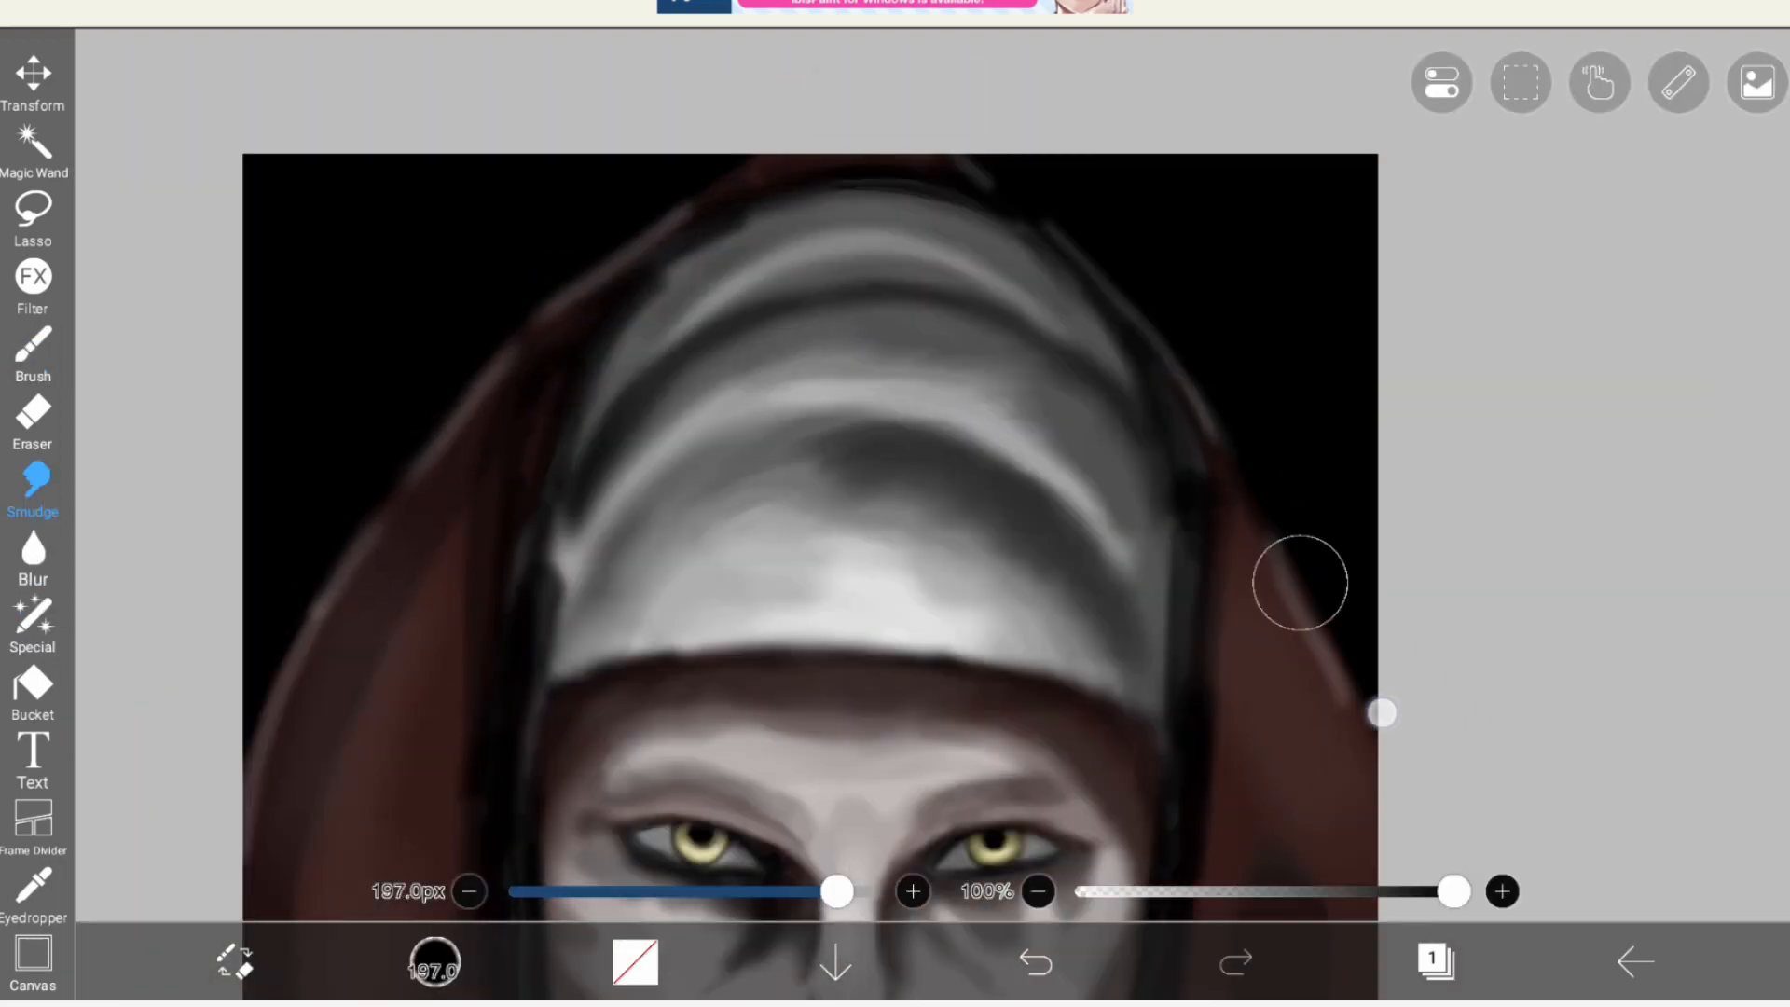
Draw thin dark cracks across the cheeks and nose and add lavender shading around the eyes
{"action": "left_click", "coordinate": [33, 347]}
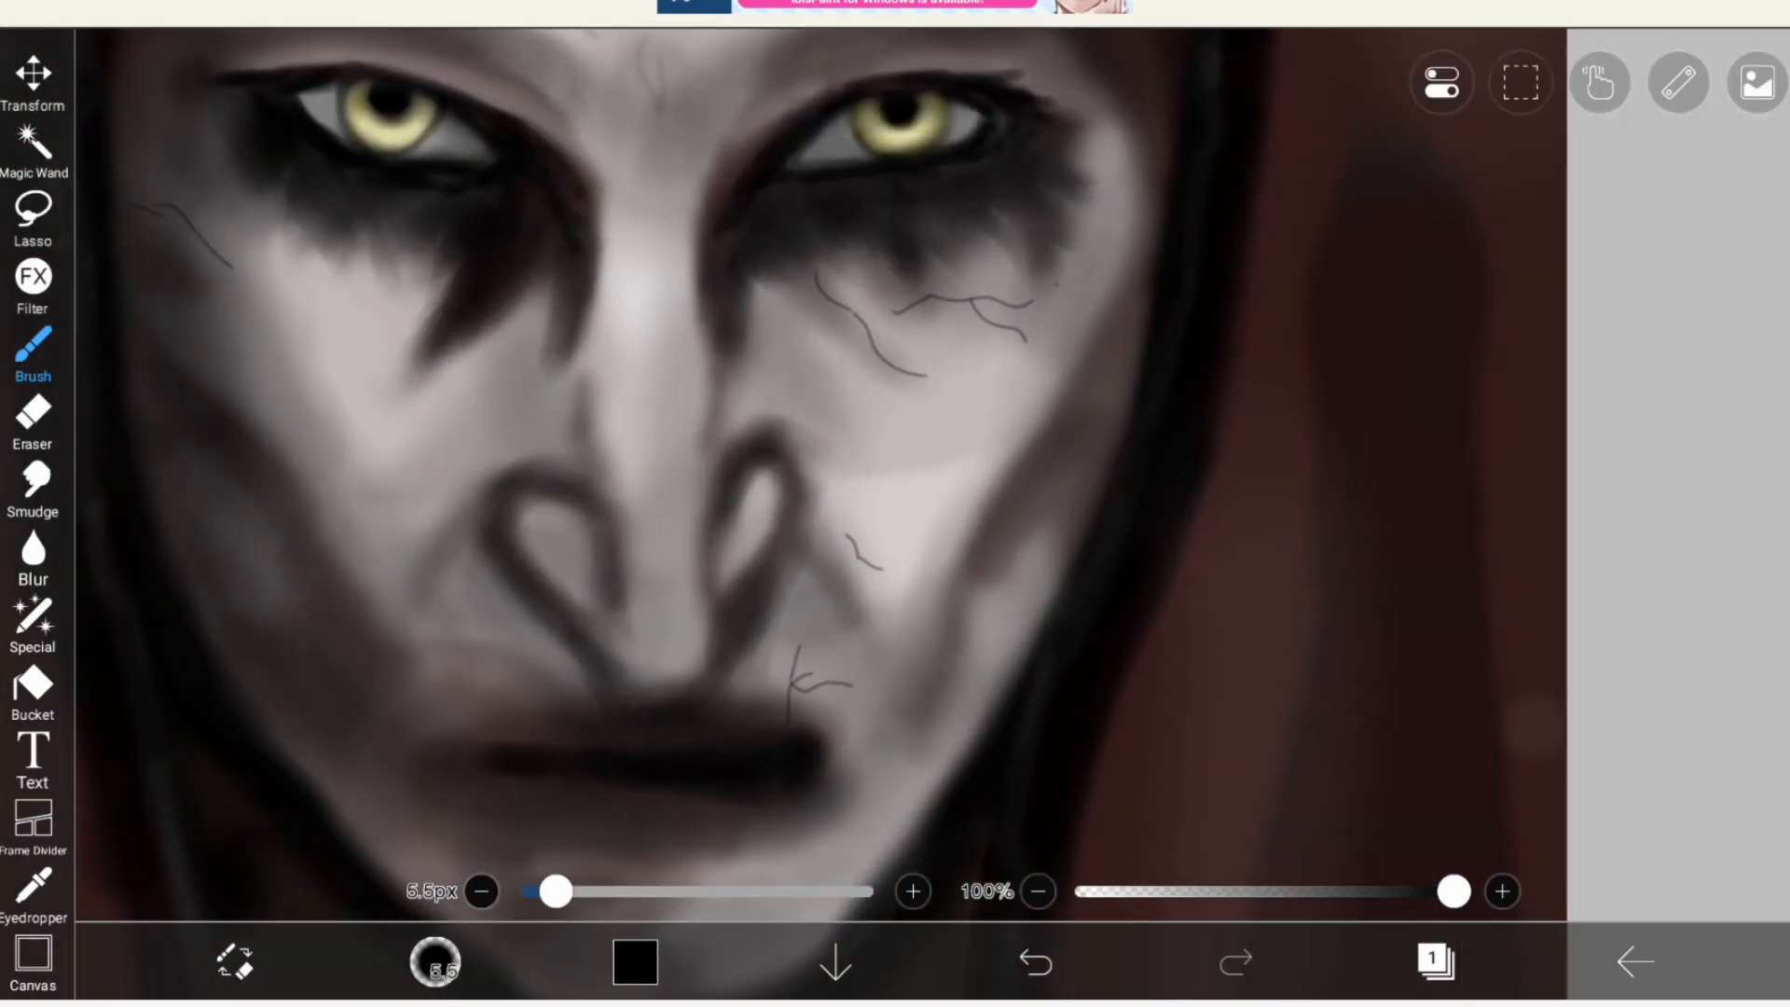
{"action": "left_click", "coordinate": [635, 961]}
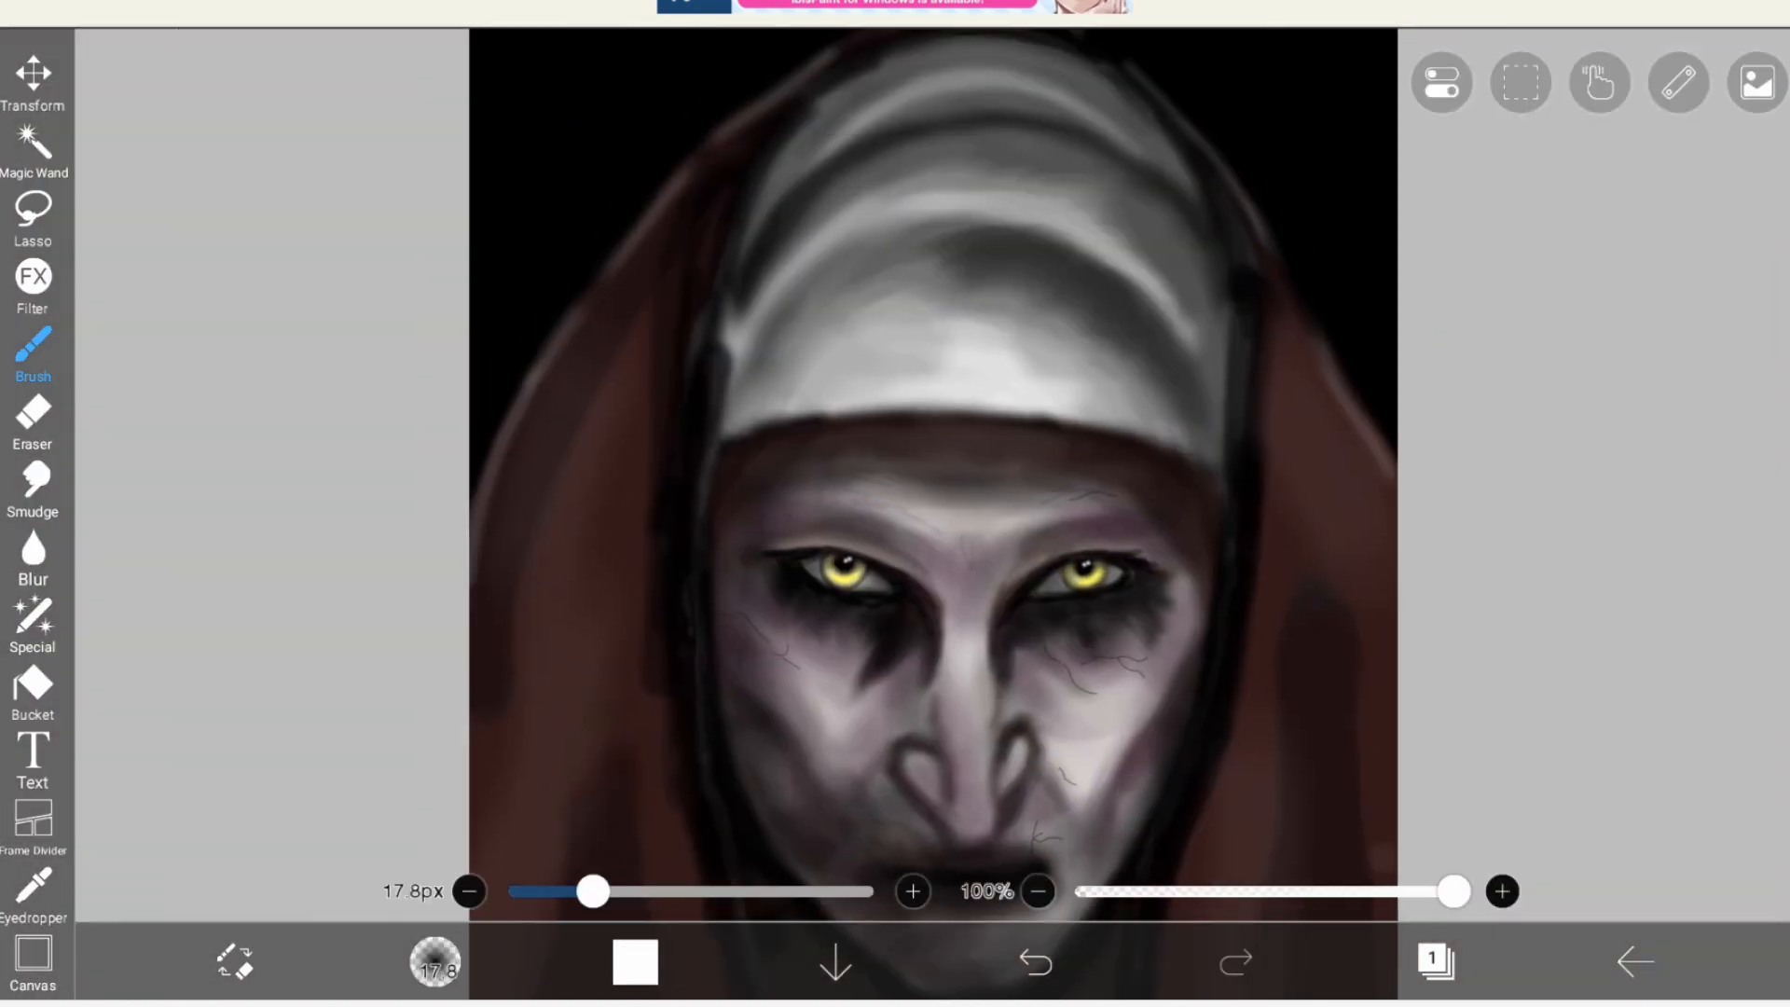
{"action": "left_click", "coordinate": [433, 962]}
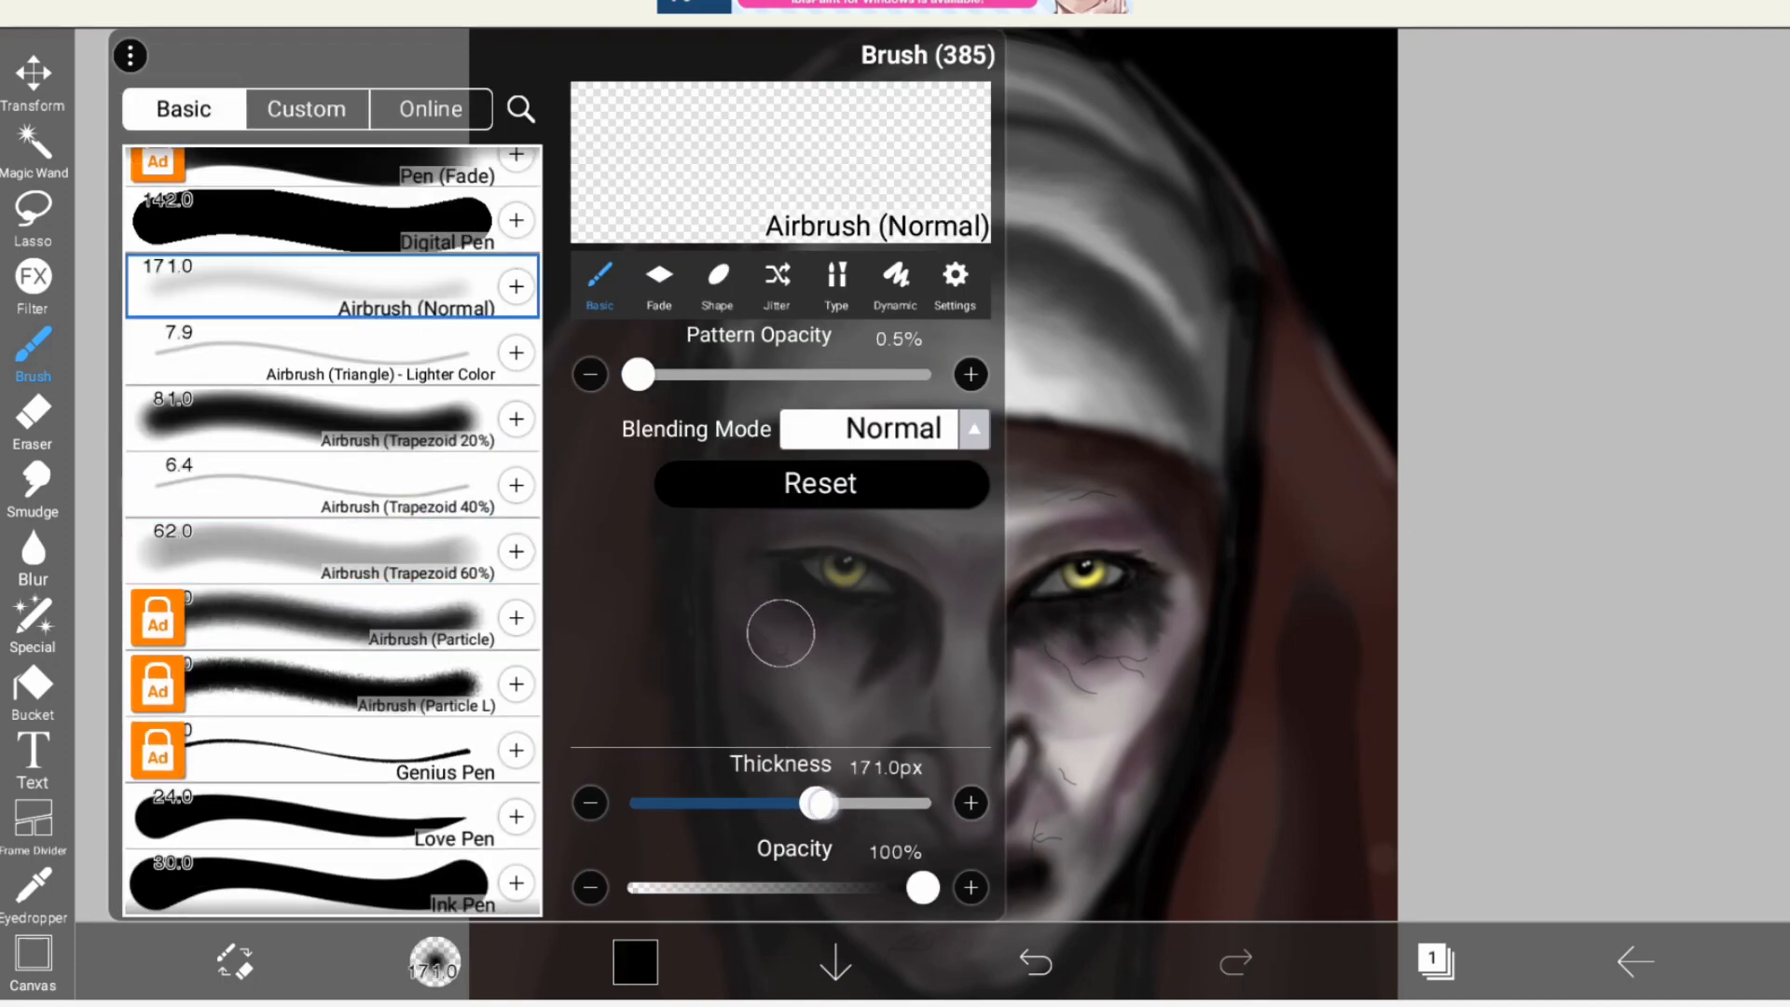